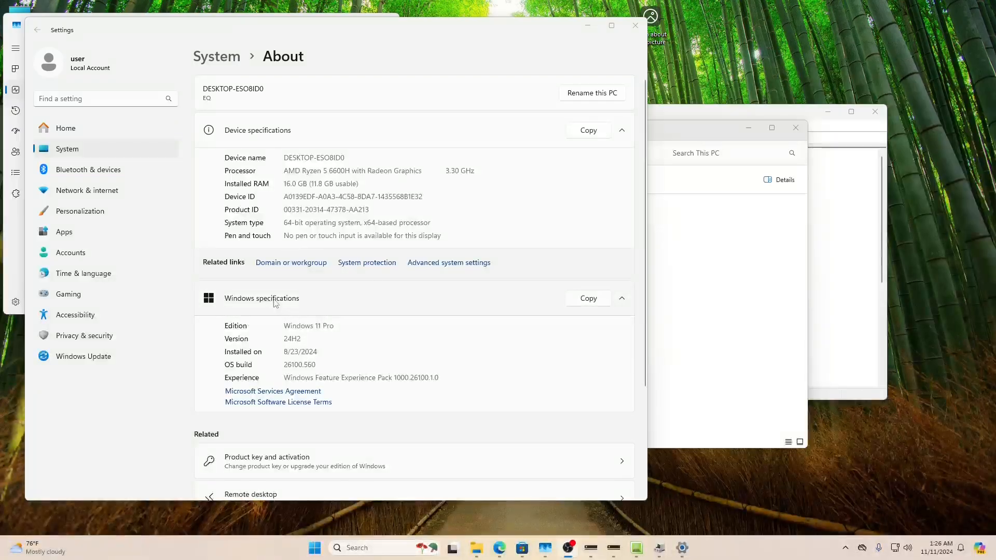
pyautogui.moveTo(247, 121)
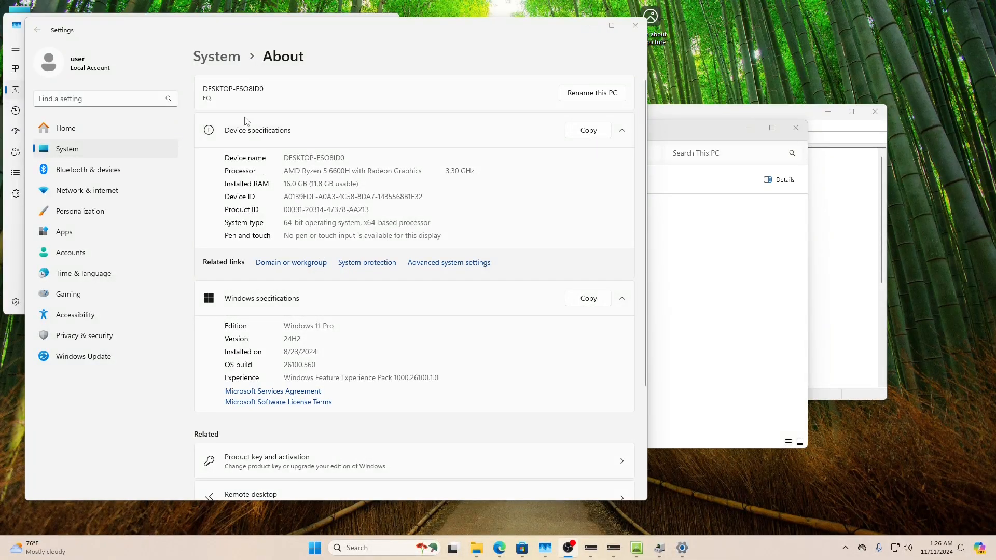
pyautogui.moveTo(283, 176)
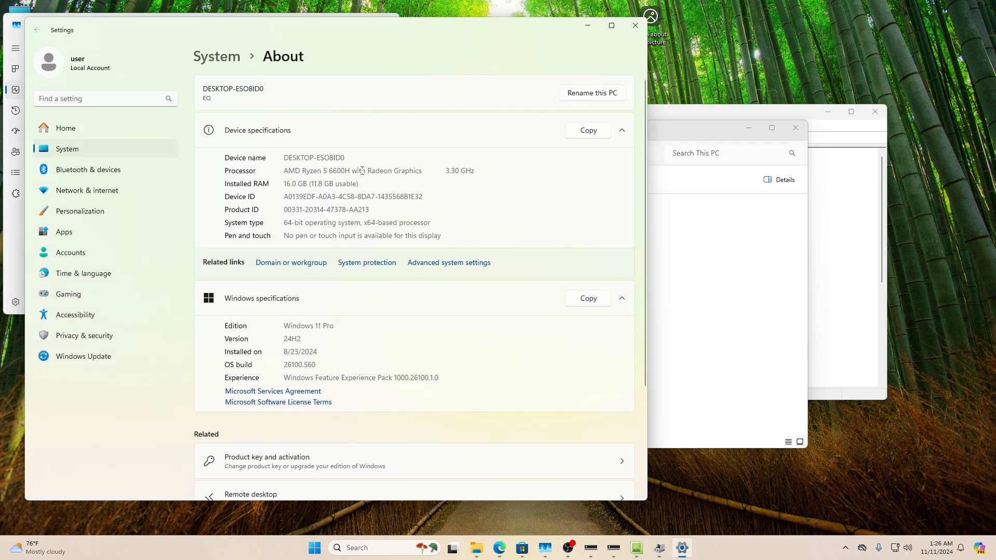
# Check the Ryzen 5 6600H processor name in the specs, then scroll the Device Manager tree down to Processors.
pyautogui.doubleClick(337, 170)
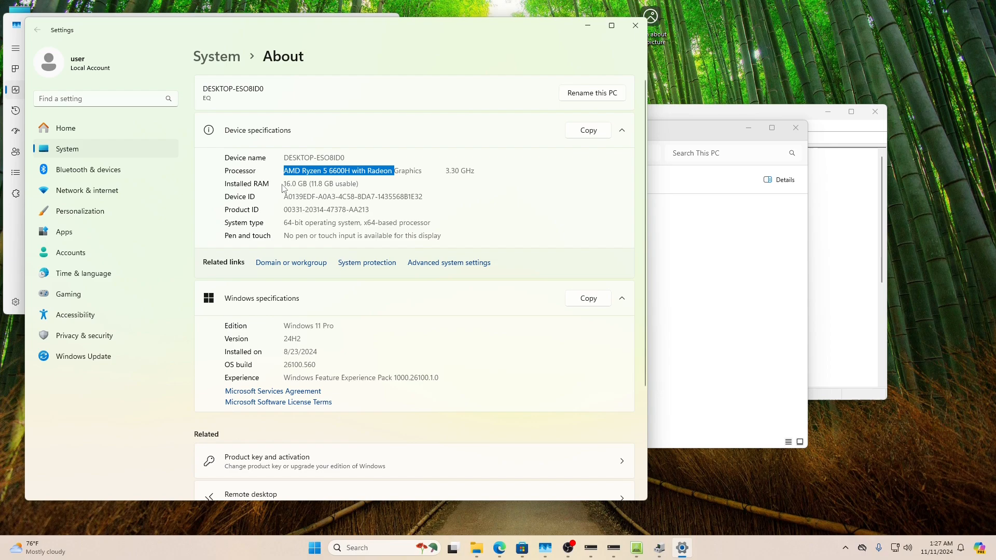
pyautogui.click(285, 188)
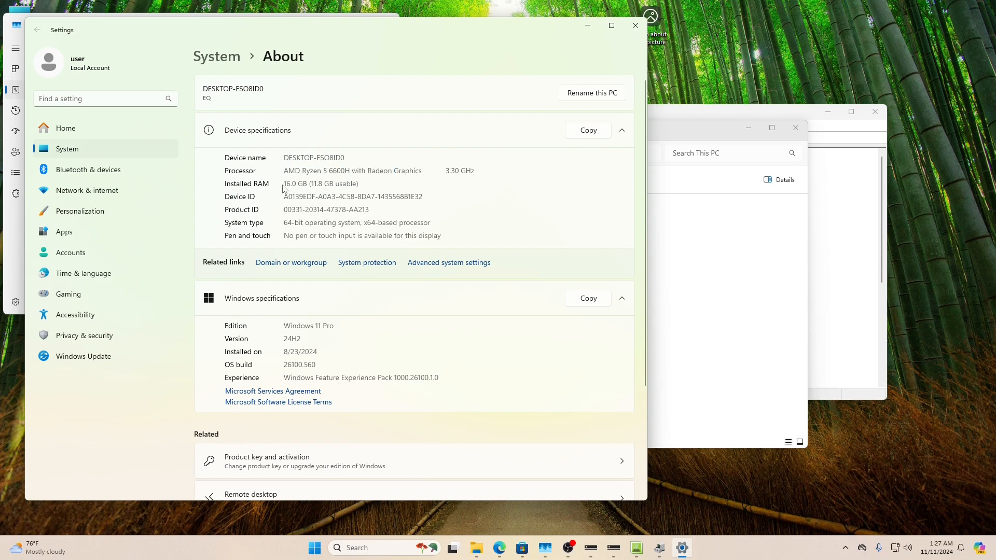
pyautogui.moveTo(337, 186)
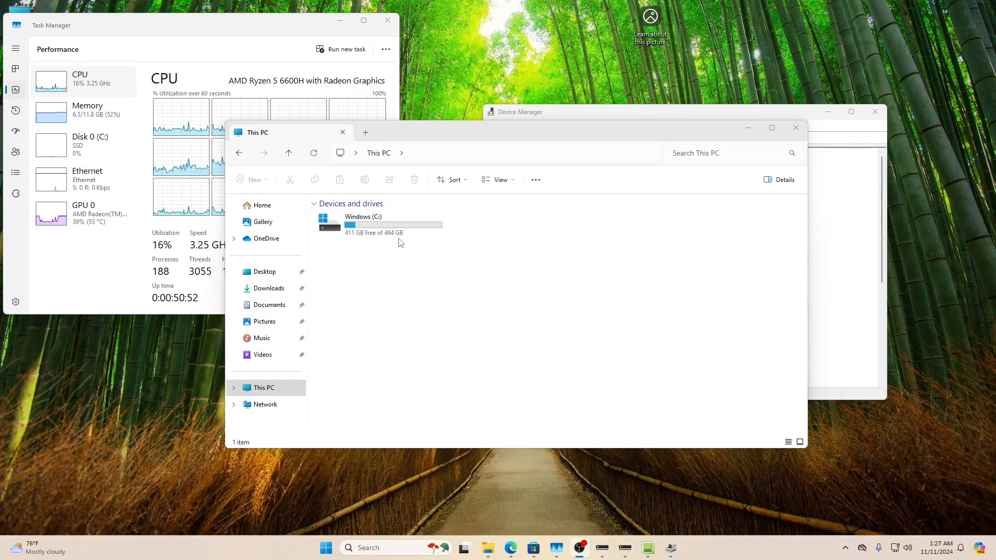
pyautogui.moveTo(502, 197)
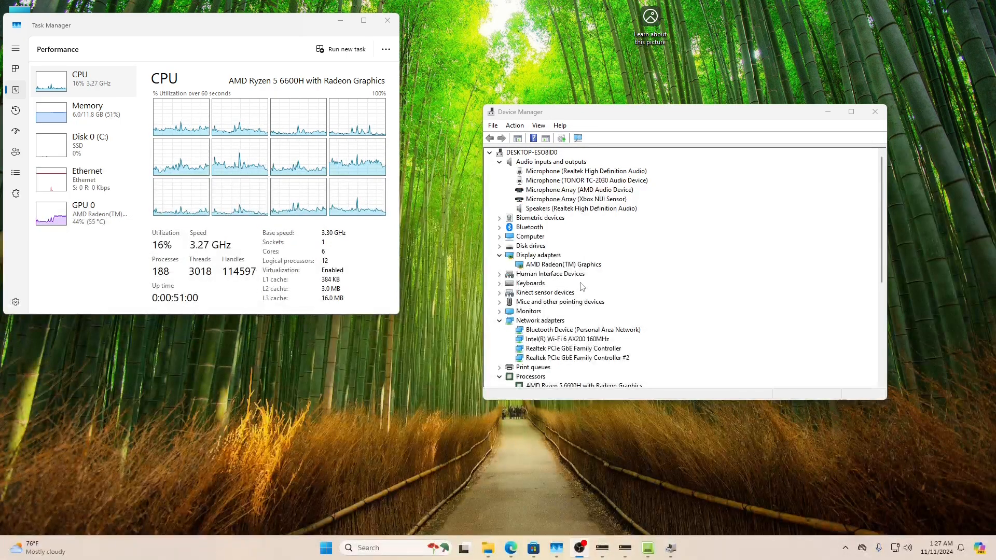
pyautogui.scroll(-3)
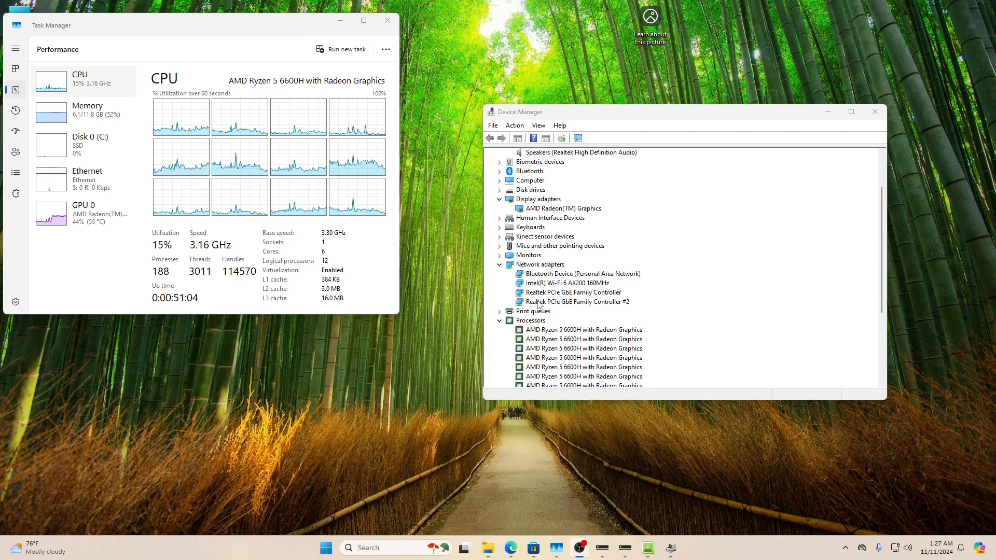
pyautogui.scroll(-3)
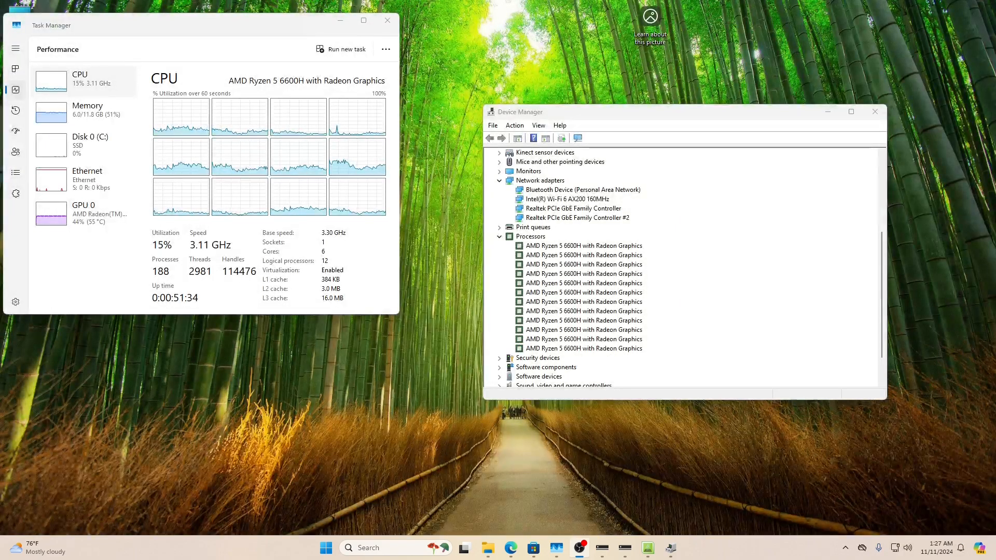
pyautogui.moveTo(407, 421)
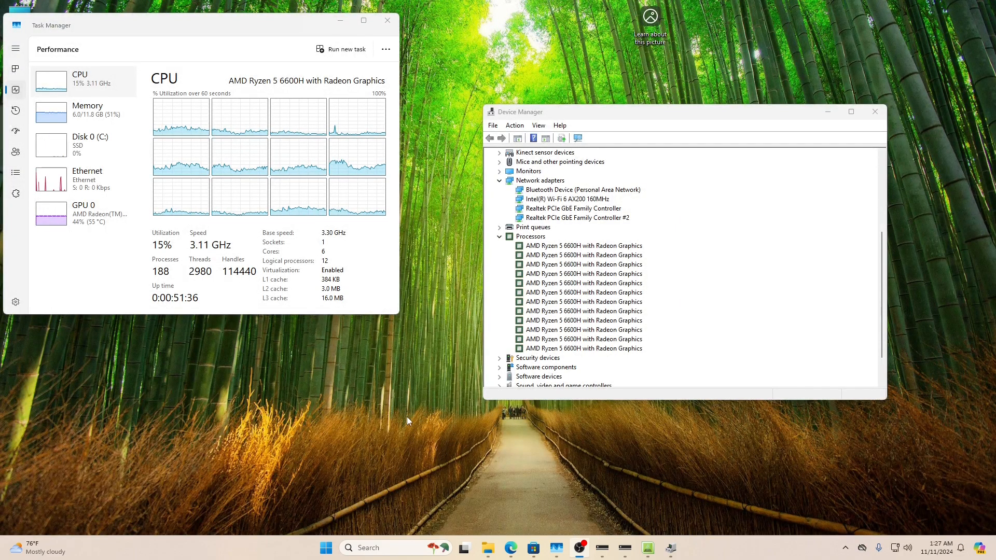
pyautogui.moveTo(556, 547)
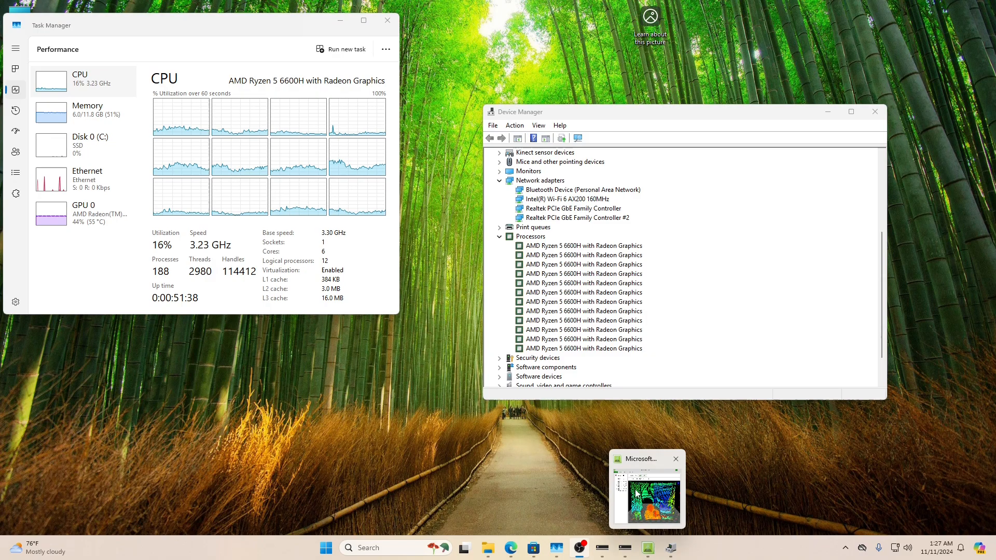
# Bring Kinect Studio's Monitor 3D View forward to show the live depth point cloud.
pyautogui.click(647, 489)
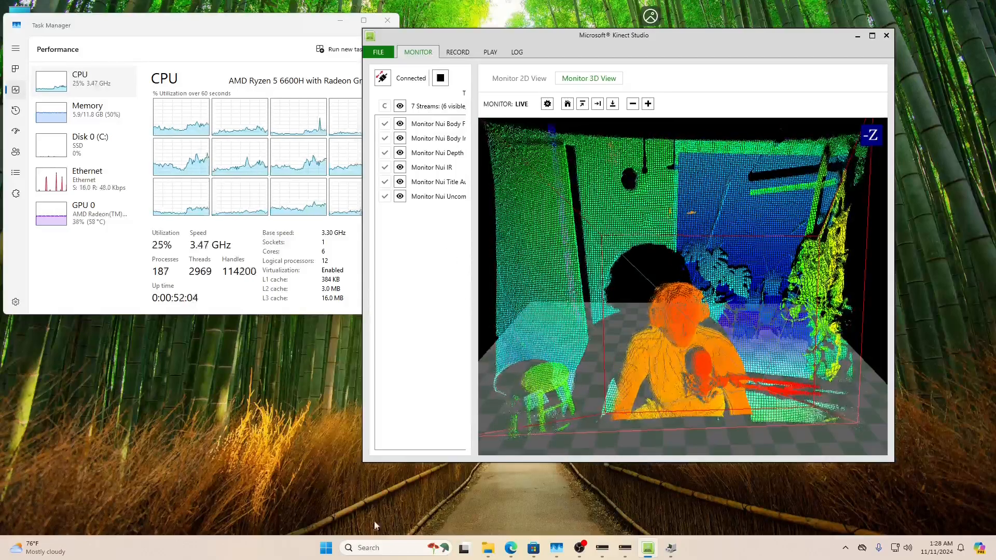
# Browse the Start menu's full alphabetical All apps list to the end and back.
pyautogui.click(325, 548)
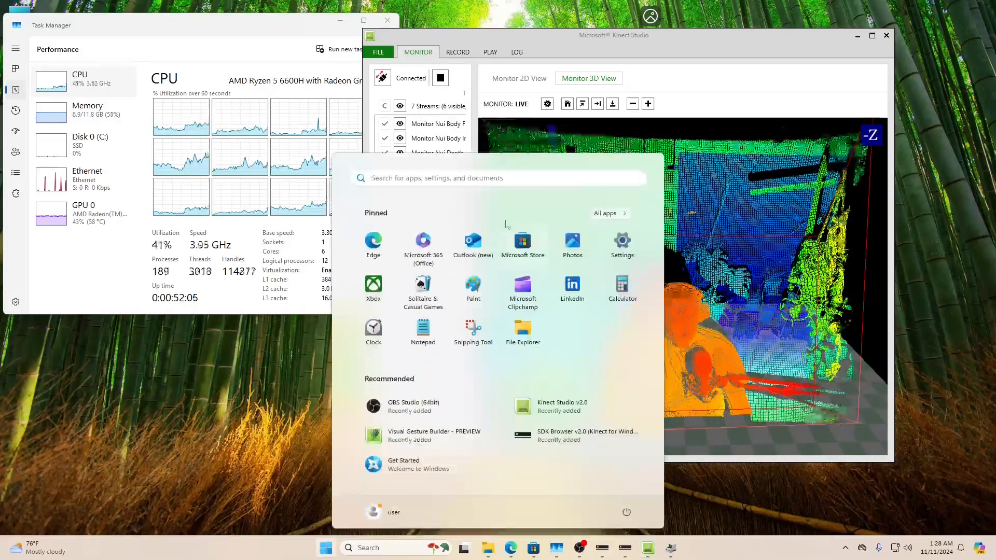
pyautogui.click(604, 212)
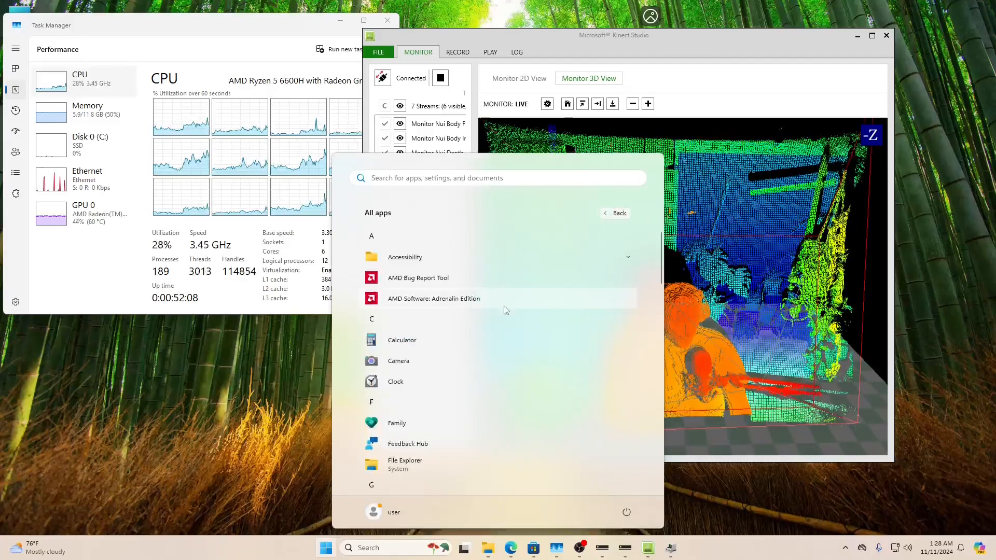
pyautogui.scroll(-3)
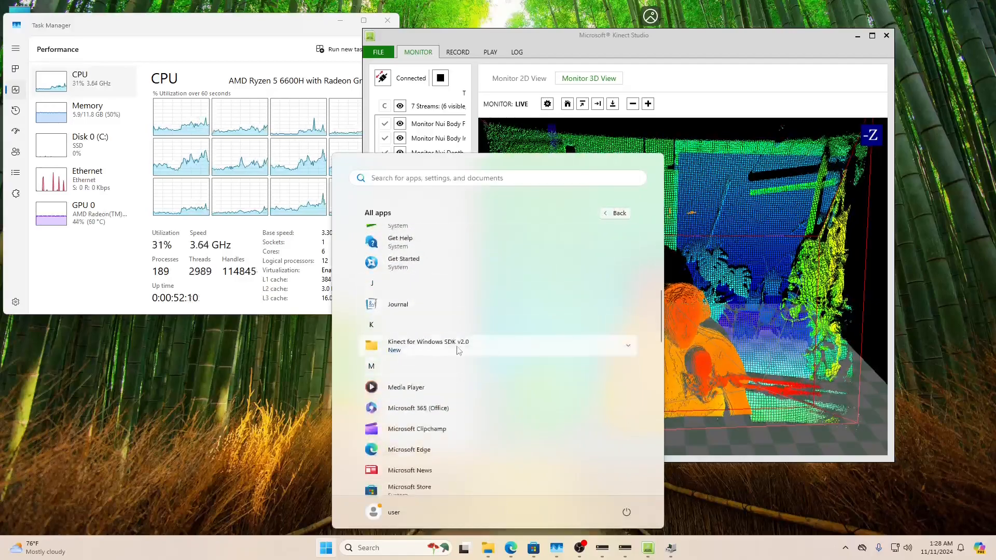
pyautogui.scroll(-3)
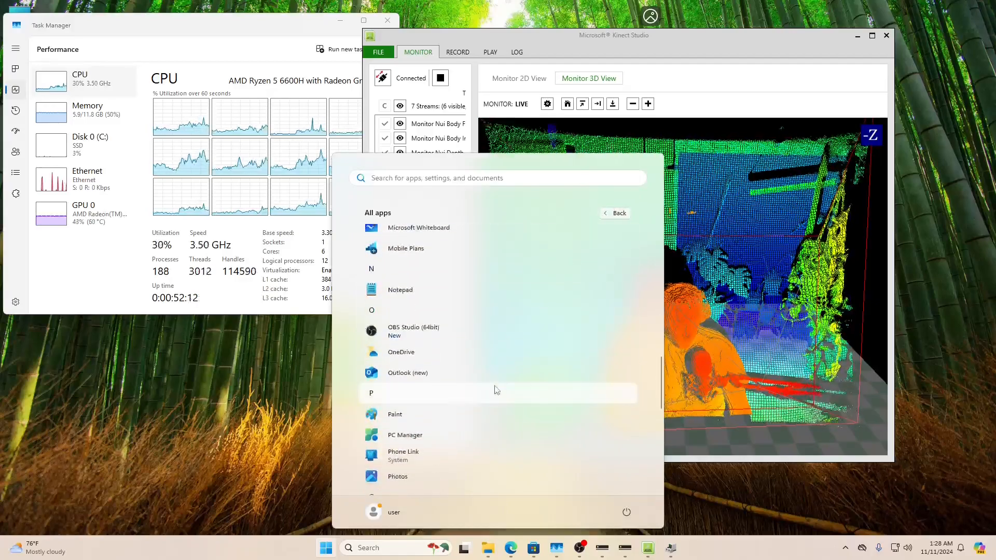
pyautogui.scroll(-3)
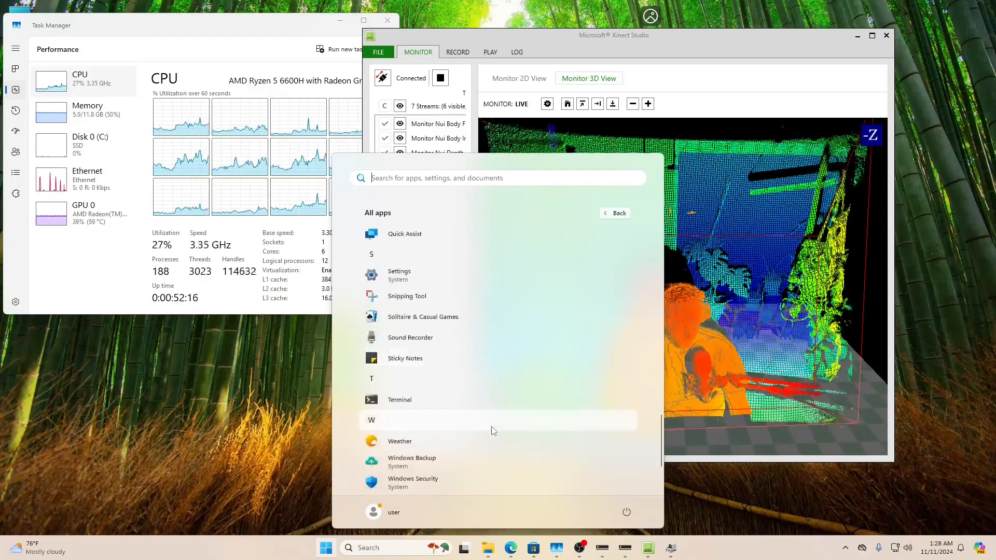
pyautogui.scroll(-3)
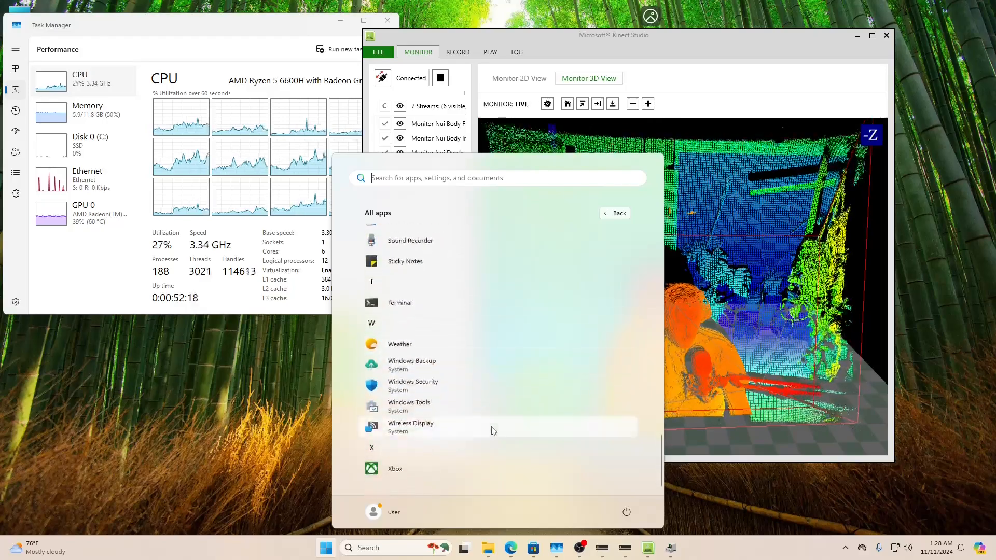
pyautogui.scroll(3)
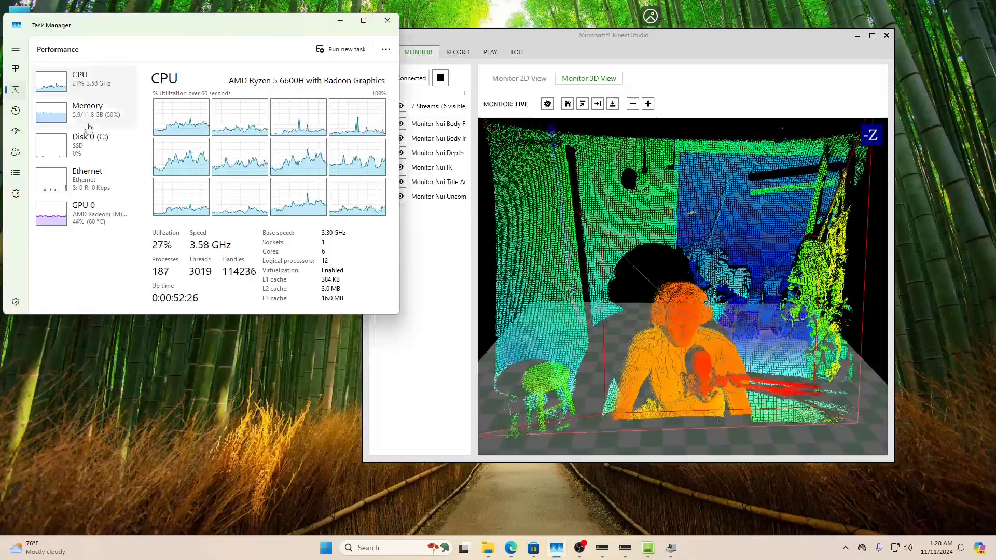
pyautogui.moveTo(113, 242)
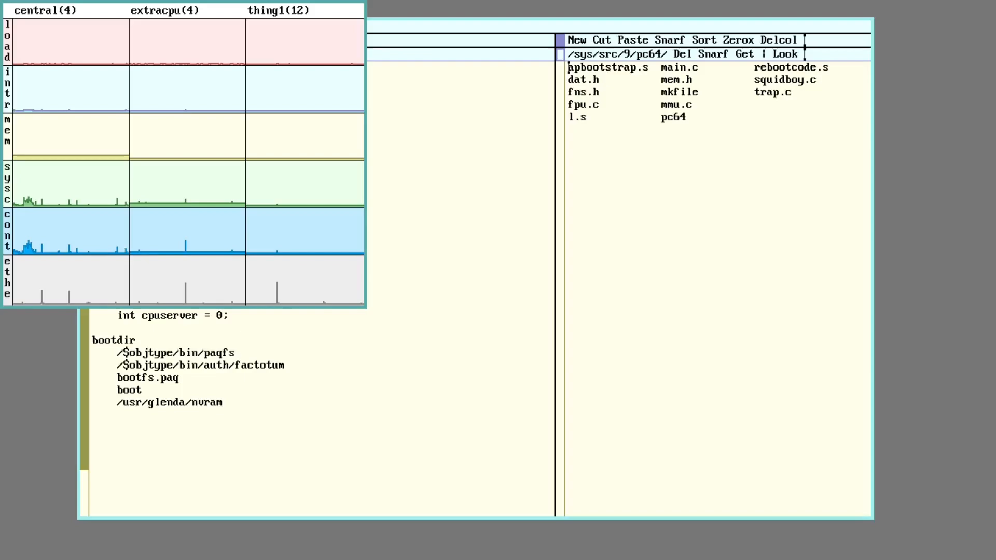
pyautogui.moveTo(438, 355)
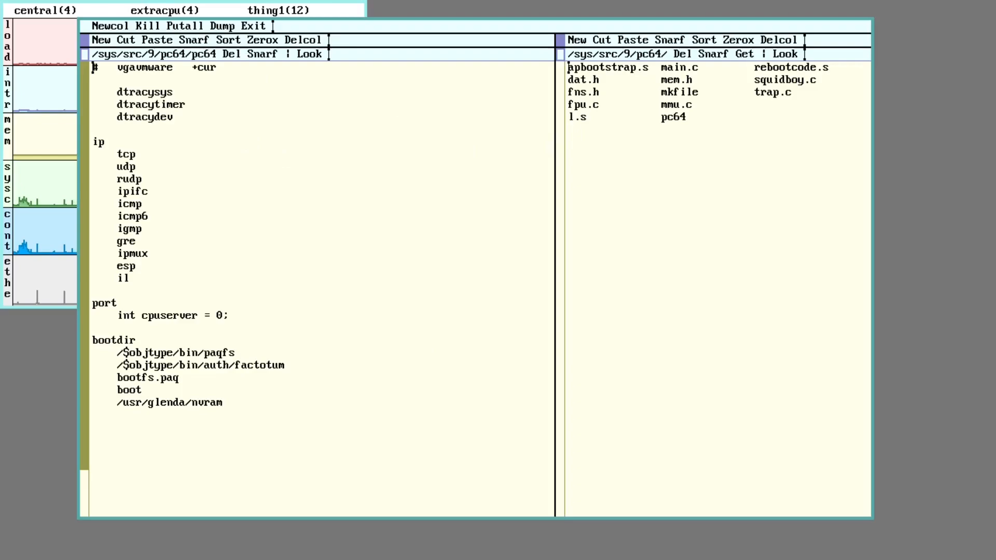
pyautogui.moveTo(203, 173)
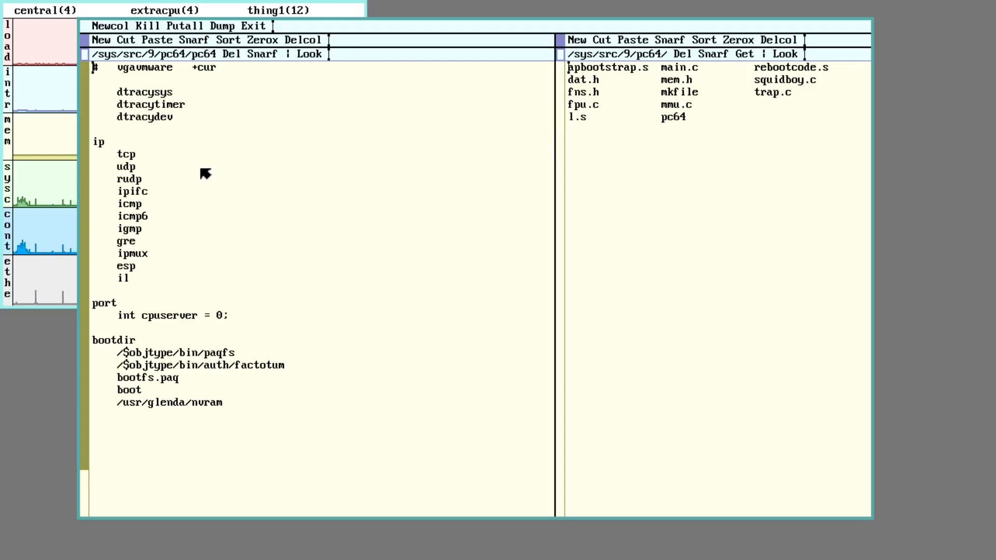
pyautogui.moveTo(200, 221)
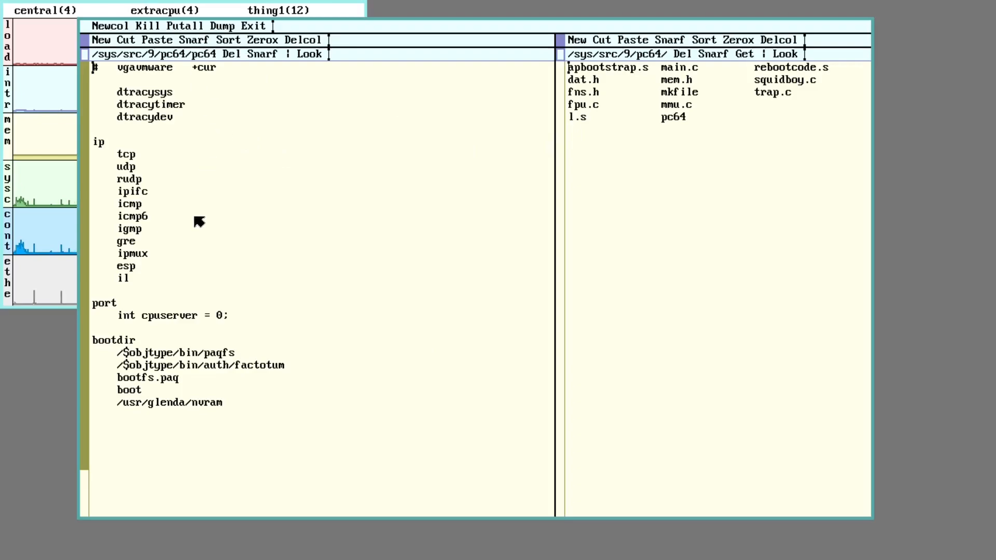
pyautogui.moveTo(215, 246)
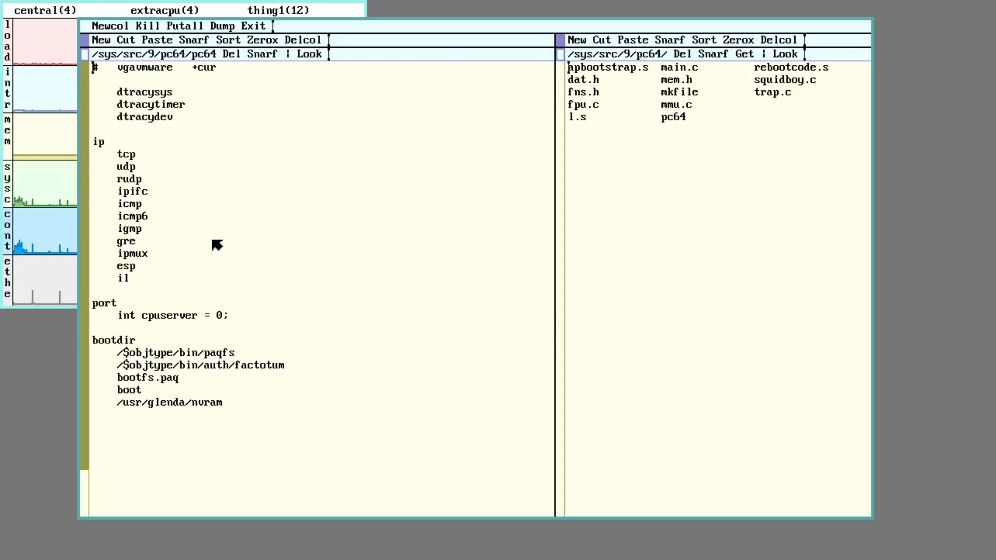
pyautogui.moveTo(251, 259)
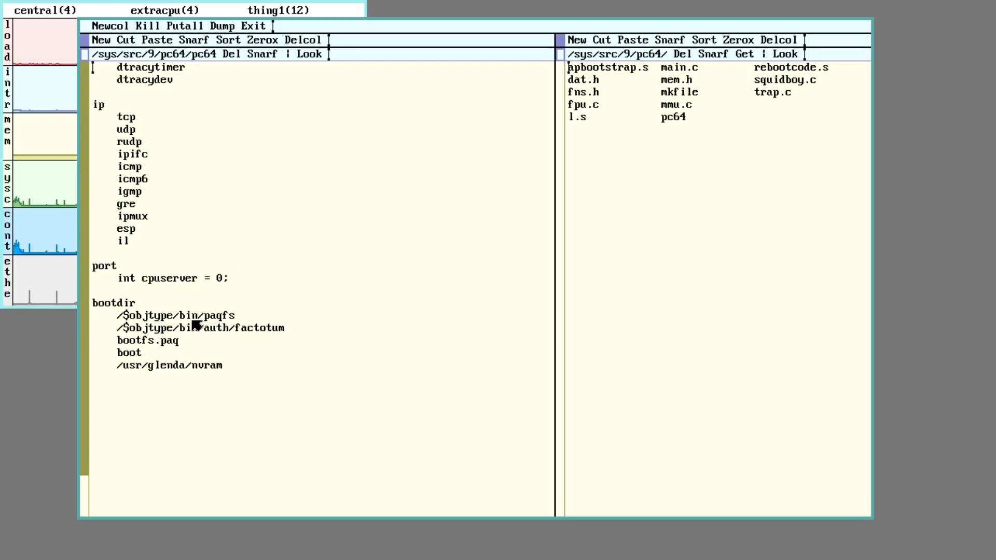
pyautogui.moveTo(203, 290)
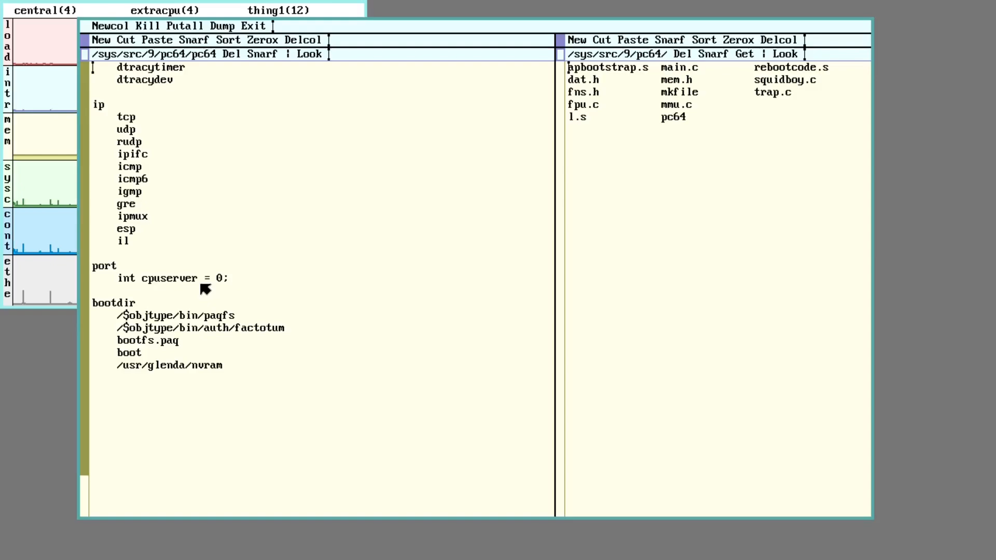
pyautogui.moveTo(209, 273)
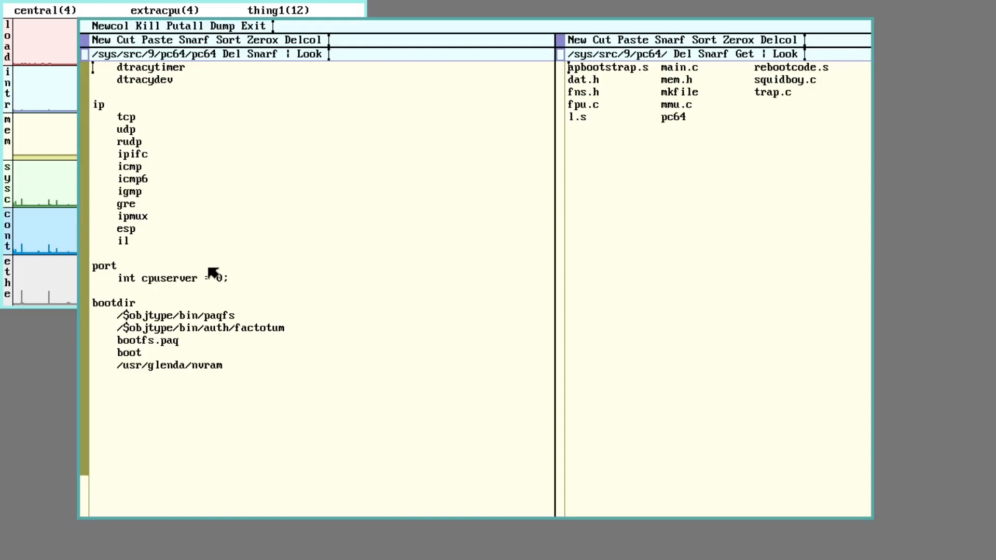
pyautogui.moveTo(228, 313)
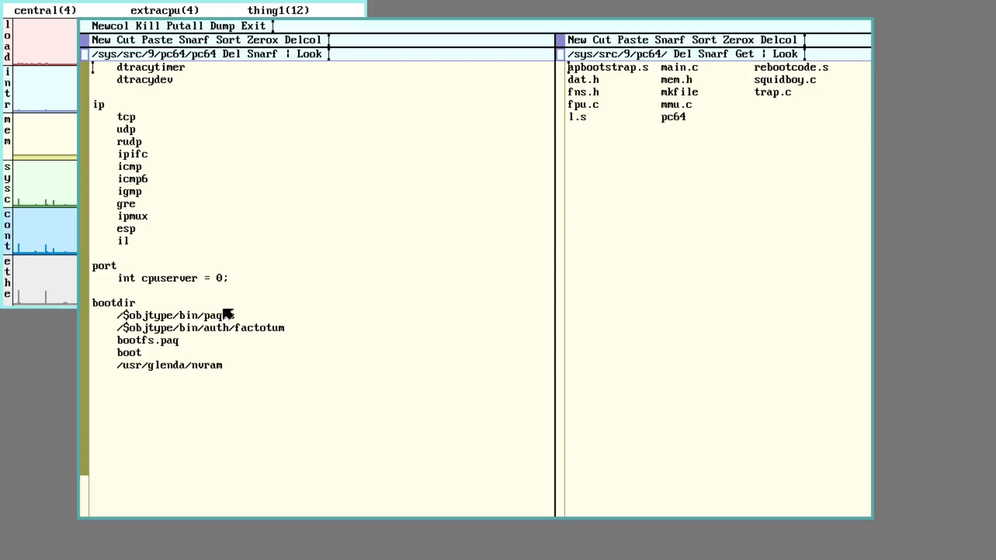
# Review the pc64 config's bootdir section and select the /usr/glenda/nvram line.
pyautogui.write('fs')
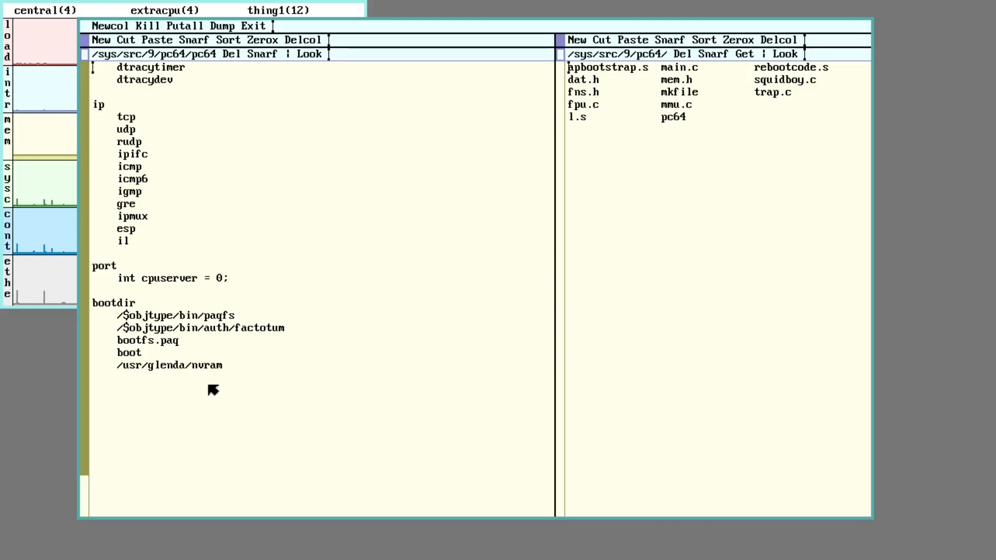
pyautogui.moveTo(245, 344)
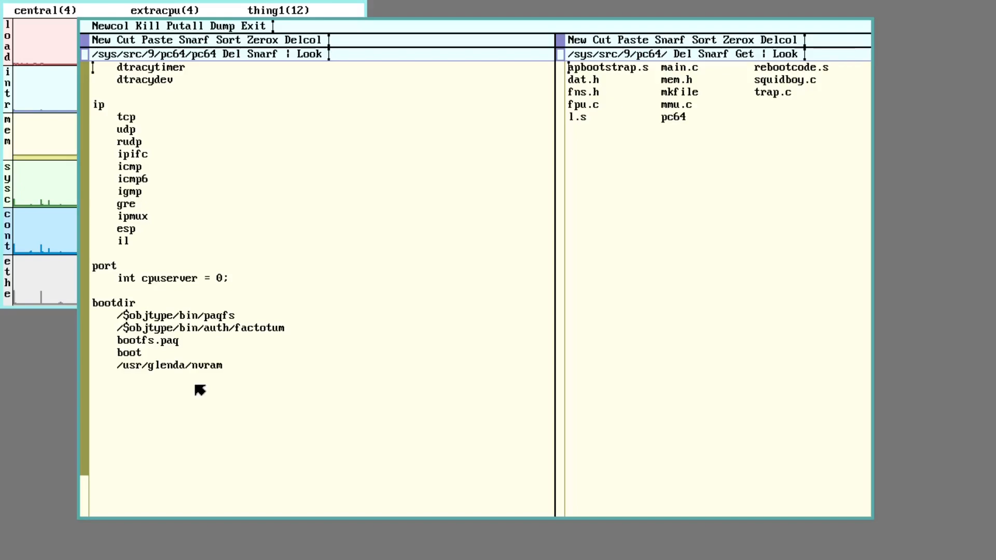
pyautogui.moveTo(120, 371)
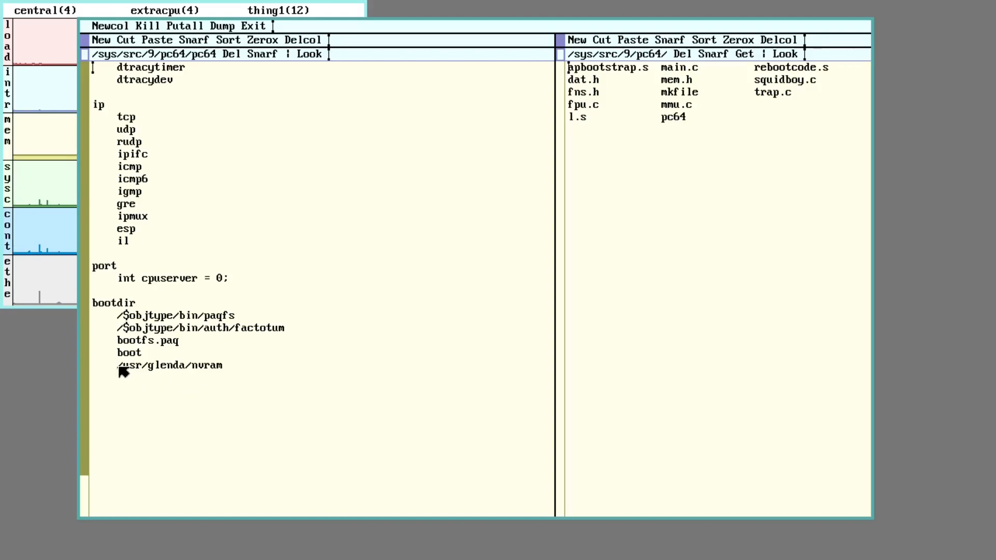
pyautogui.doubleClick(157, 366)
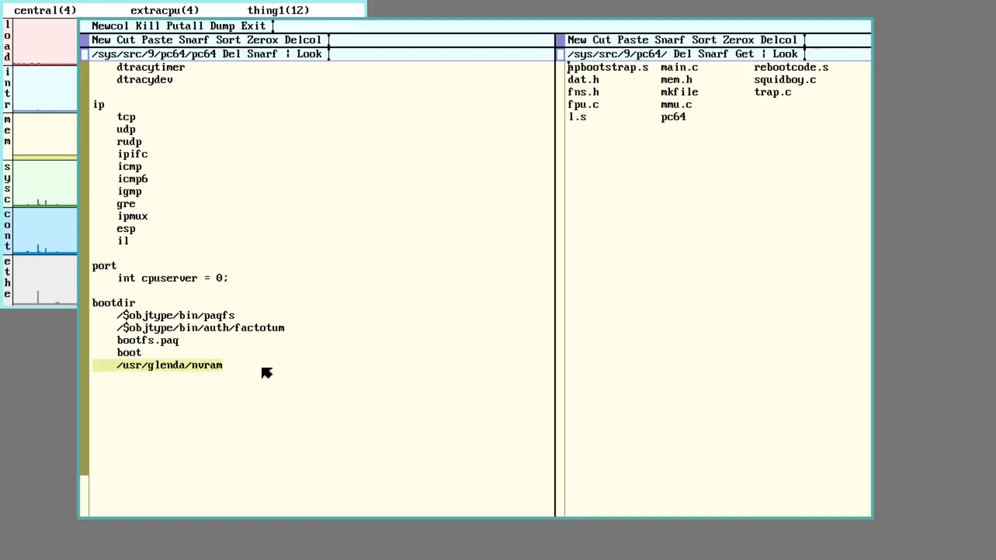
pyautogui.moveTo(262, 369)
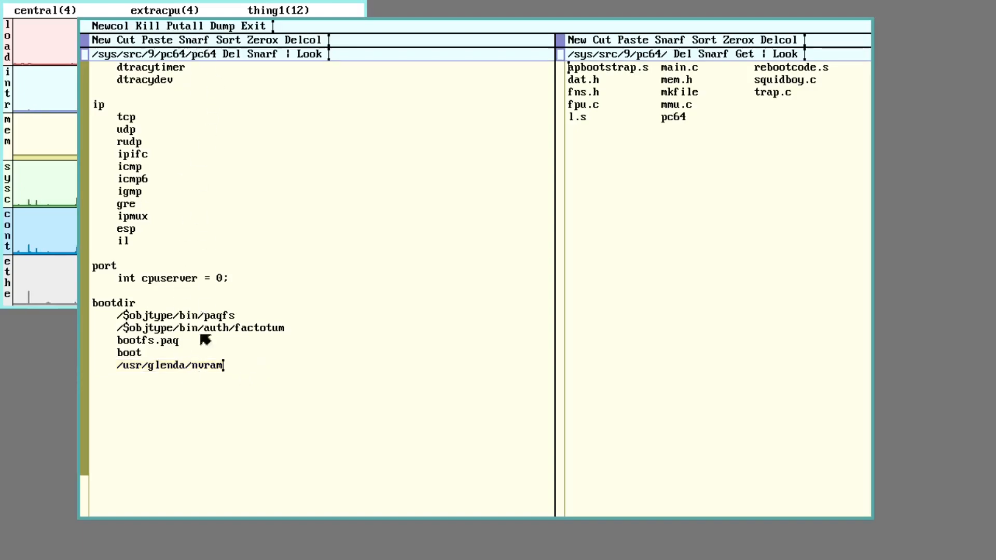
pyautogui.scroll(3)
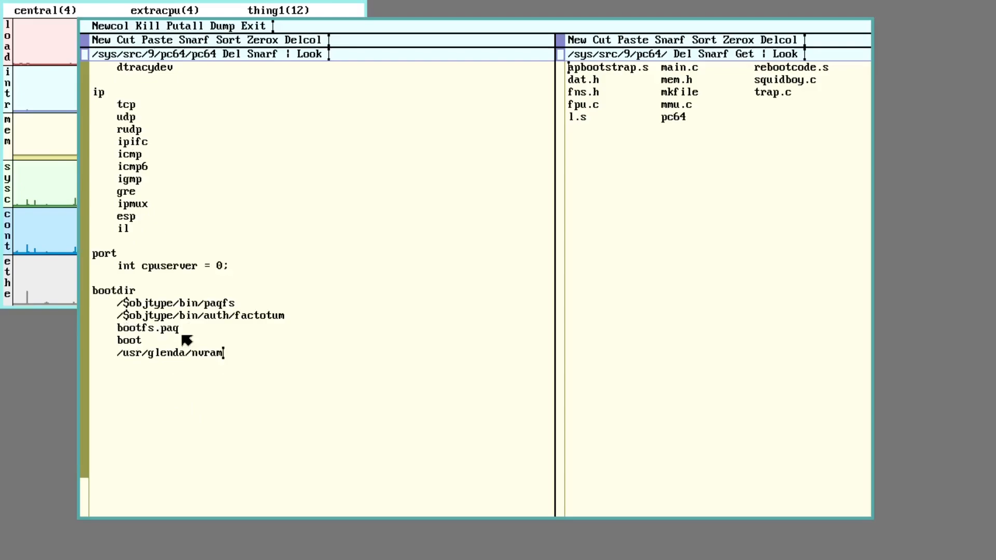
pyautogui.moveTo(215, 365)
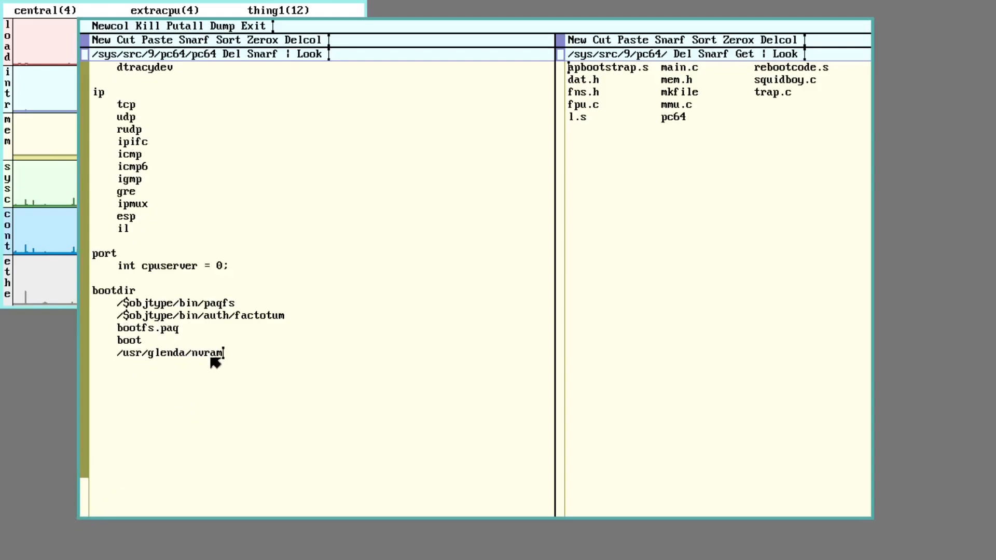
pyautogui.moveTo(153, 411)
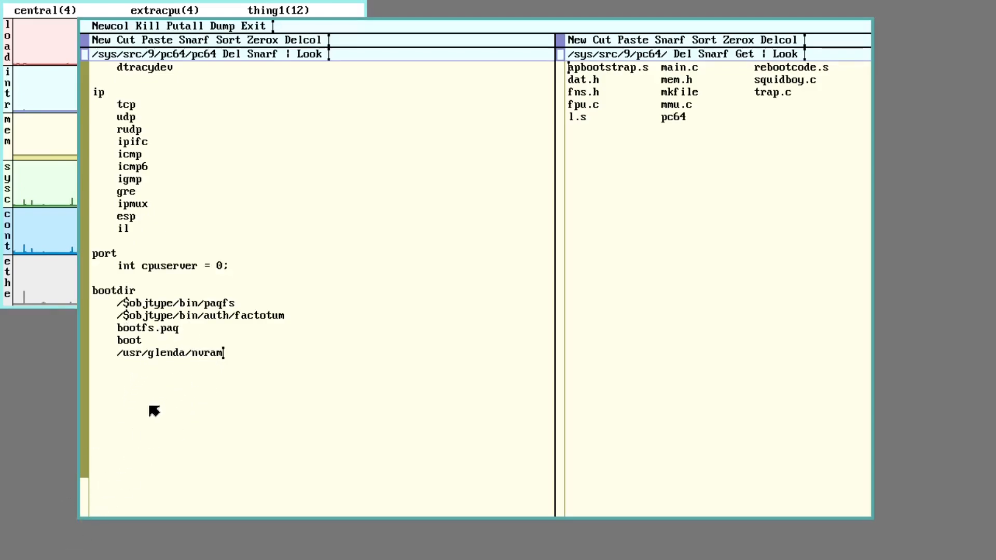
pyautogui.moveTo(99, 535)
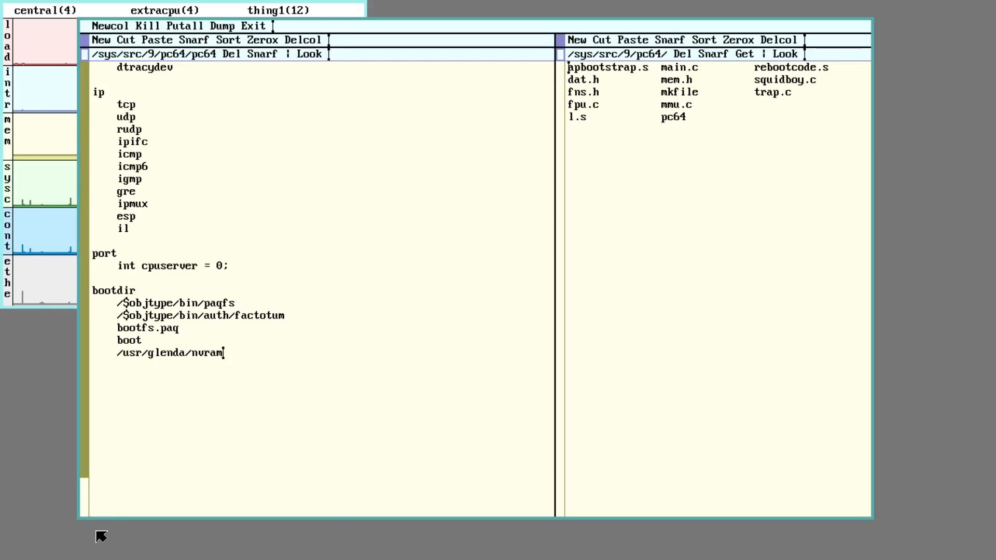
pyautogui.moveTo(54, 529)
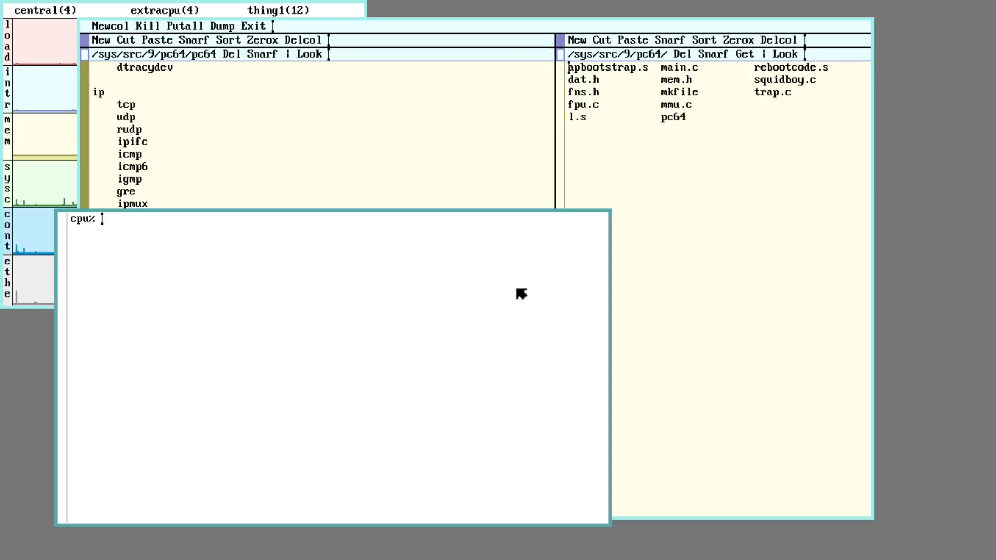
# List /amd64 with ls -l to show the 9pc64 and newer 9pc64n kernels.
pyautogui.write('ls -l')
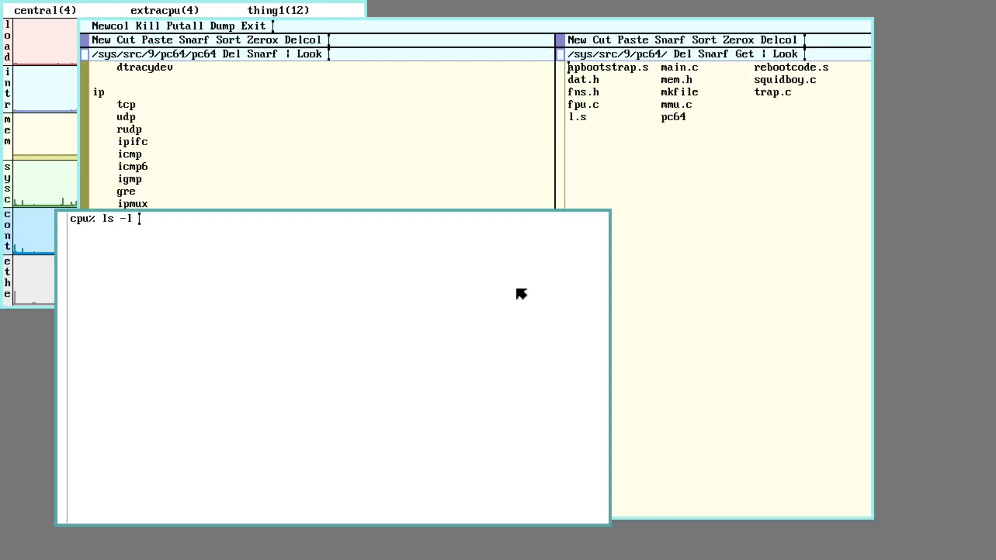
pyautogui.write('/amd')
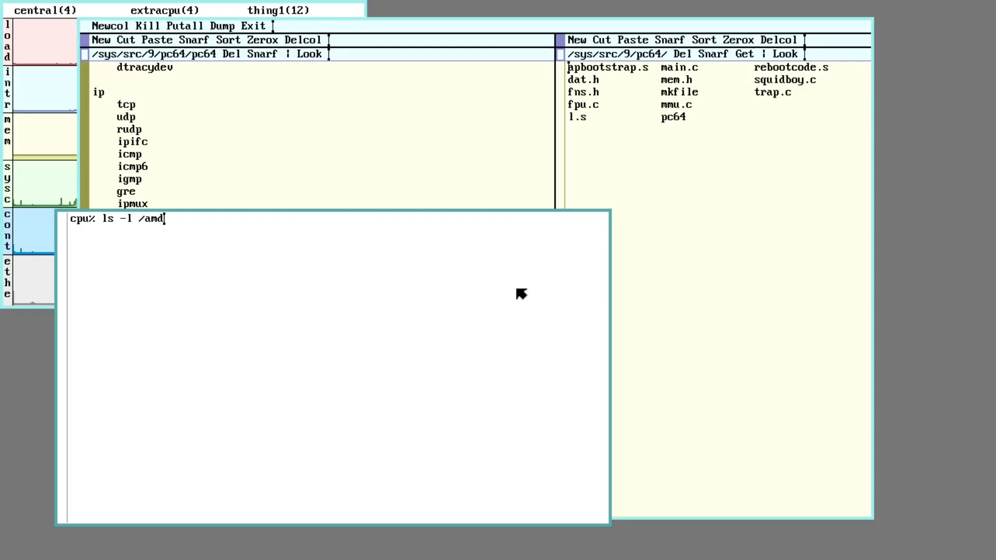
pyautogui.press('Return')
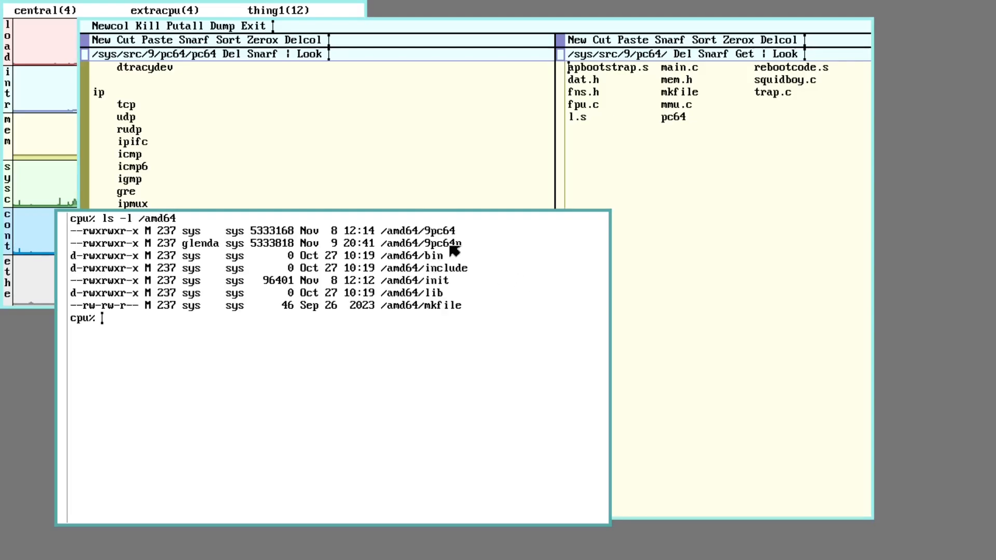
pyautogui.moveTo(467, 250)
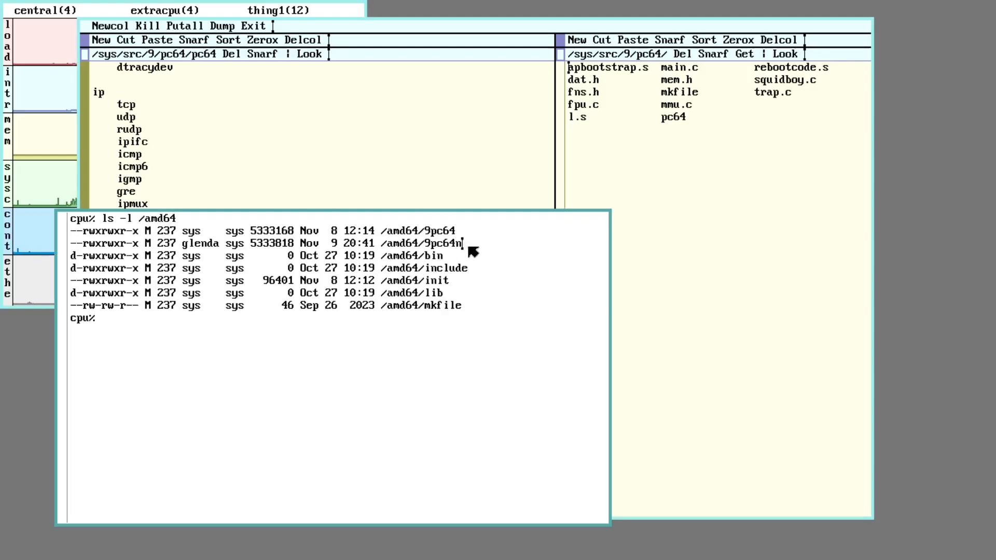
pyautogui.moveTo(381, 264)
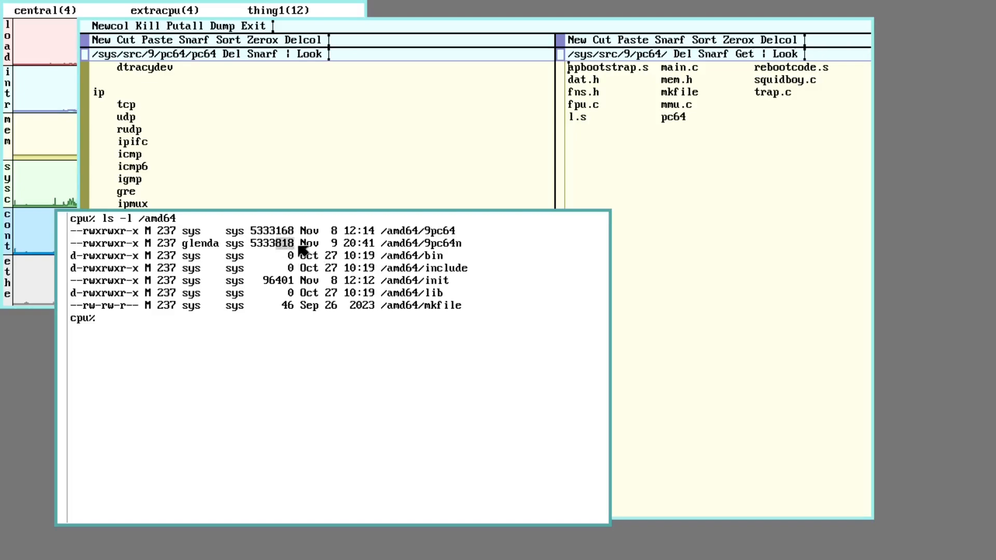
pyautogui.moveTo(458, 247)
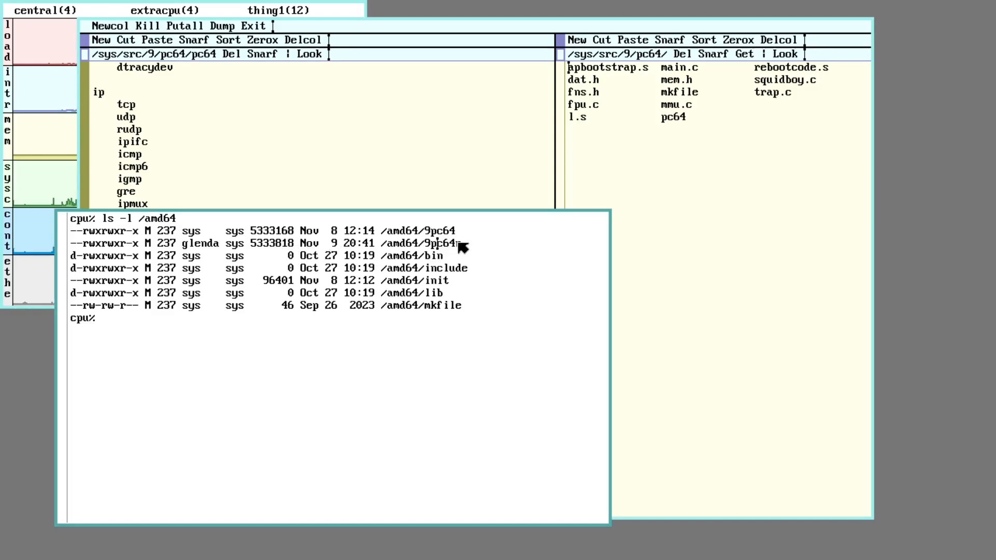
pyautogui.moveTo(488, 83)
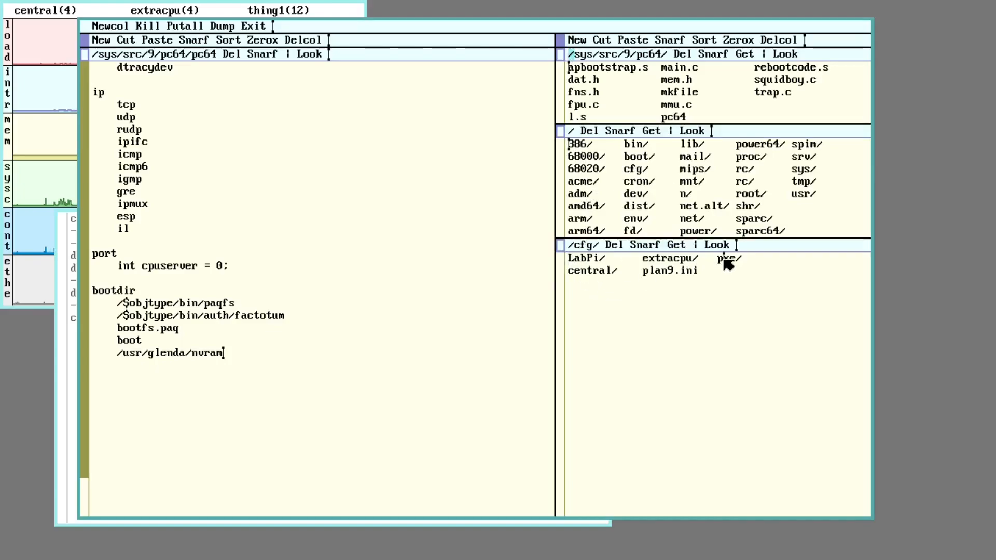
# Show the /cfg/pxe/e8ff1ed52ee3 config booting /amd64/9pc64n as a cpu service.
pyautogui.click(724, 259)
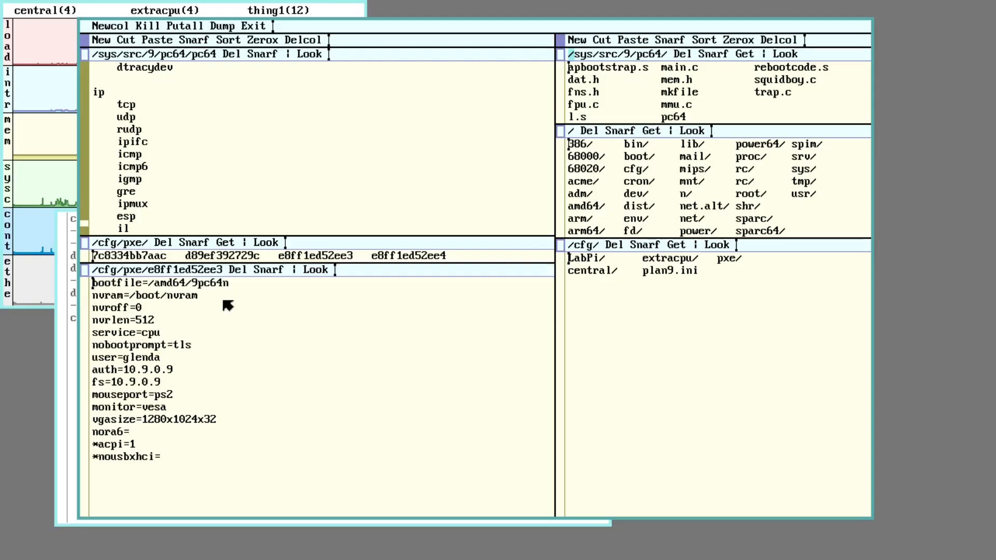
pyautogui.moveTo(197, 295)
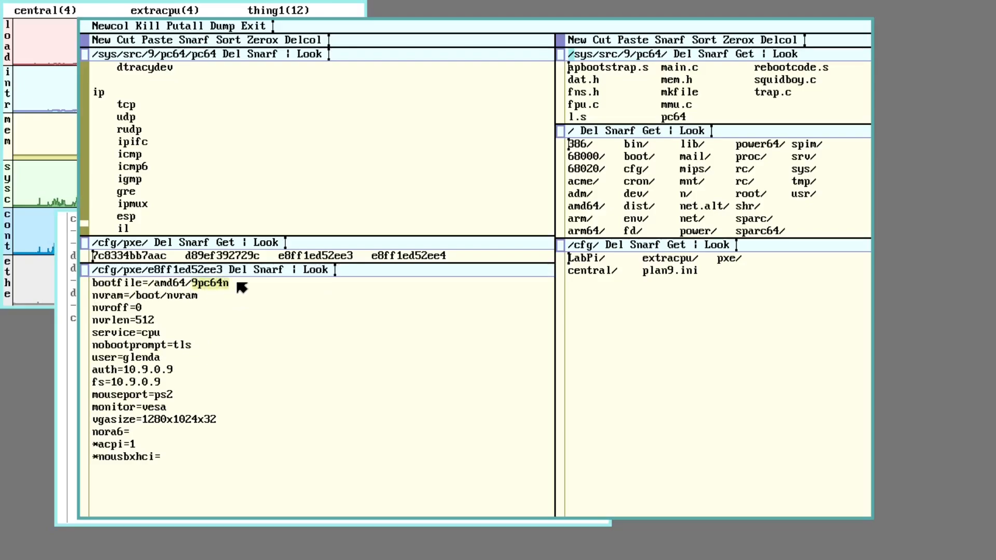
pyautogui.moveTo(229, 291)
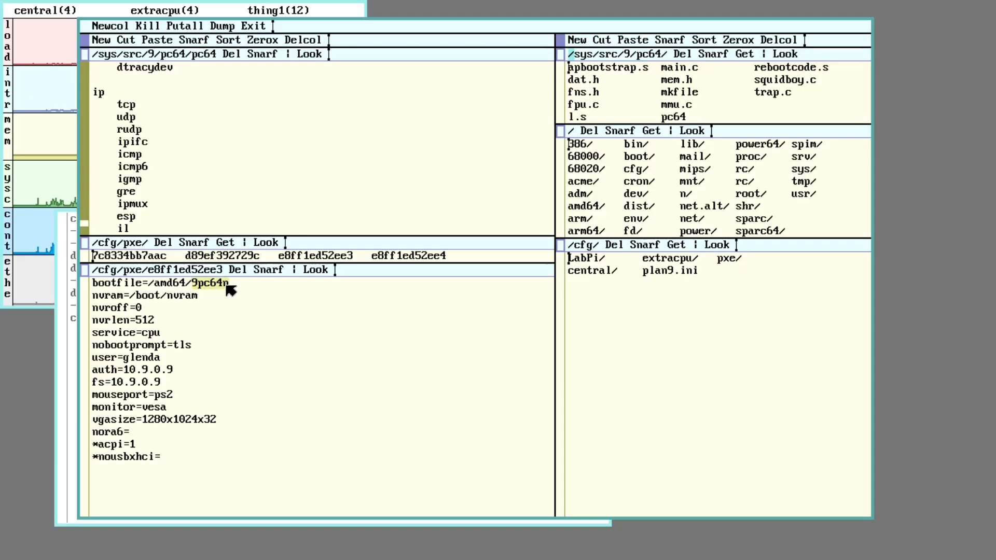
pyautogui.moveTo(193, 295)
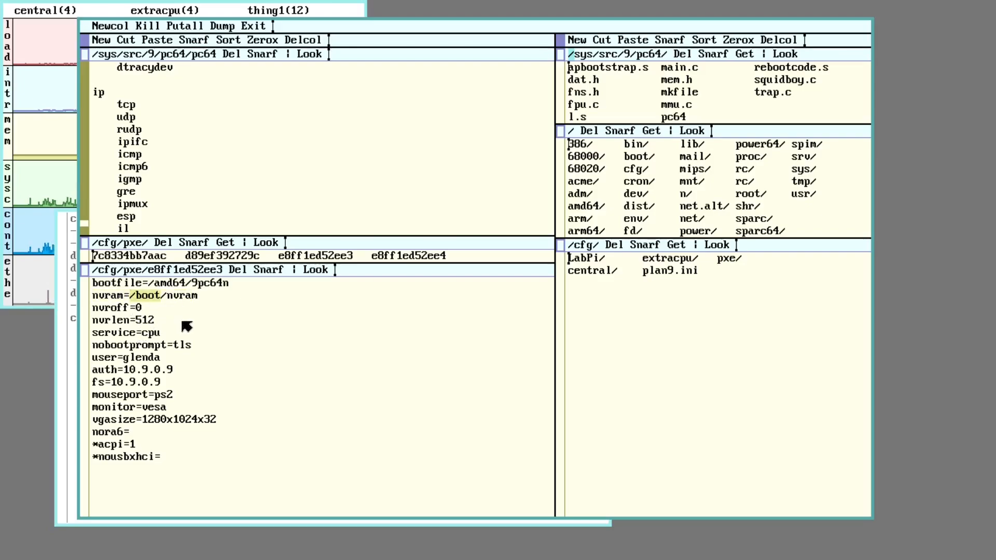
pyautogui.moveTo(191, 437)
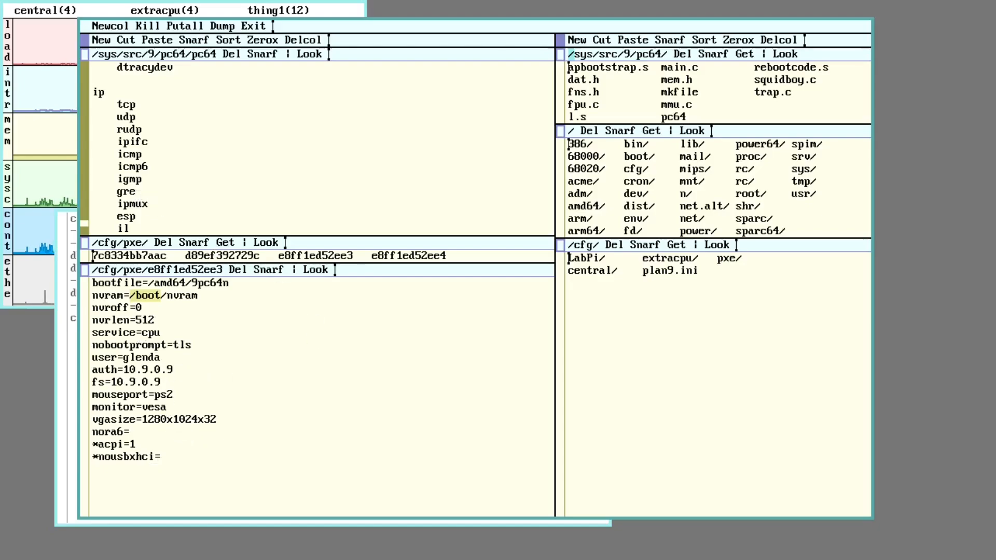
pyautogui.moveTo(294, 357)
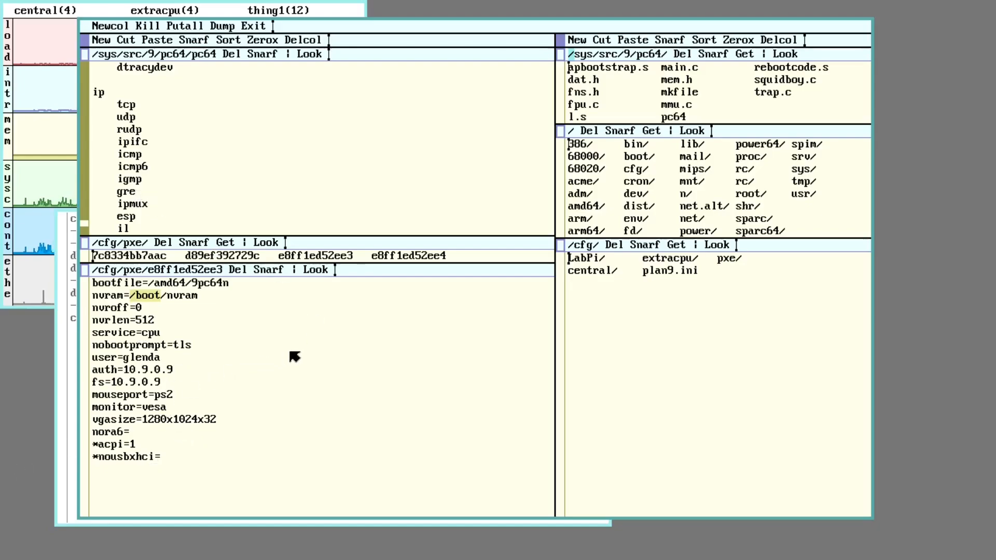
pyautogui.moveTo(282, 355)
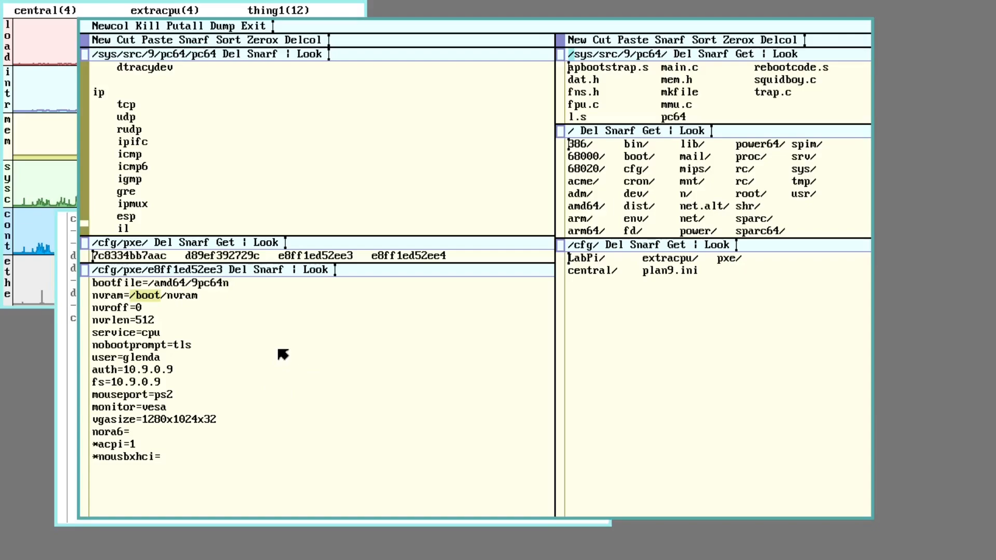
pyautogui.moveTo(243, 389)
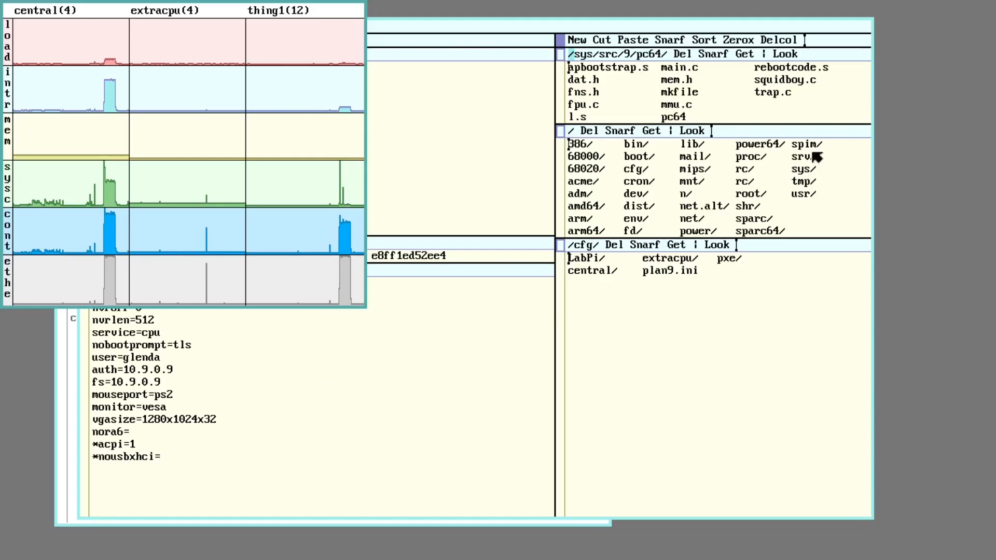
pyautogui.moveTo(449, 171)
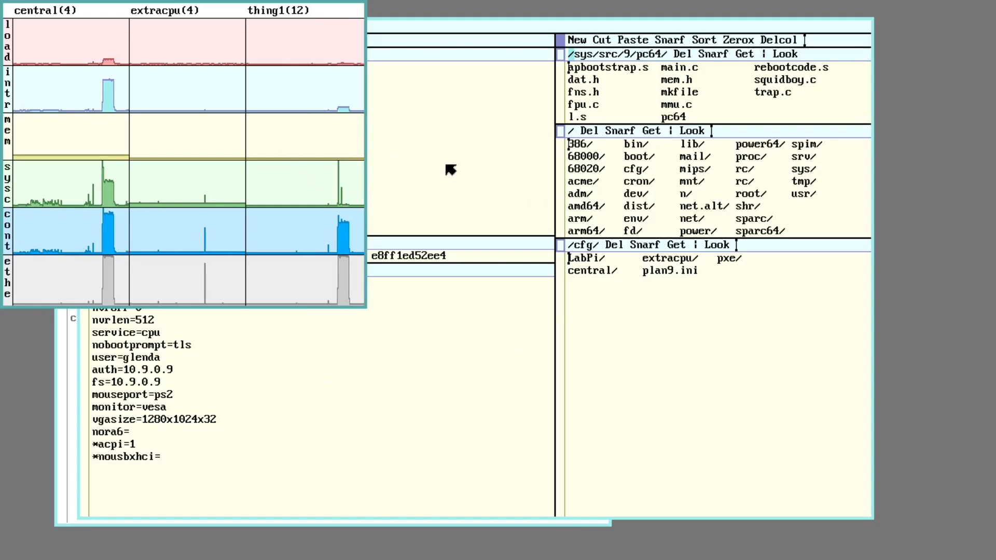
pyautogui.moveTo(313, 155)
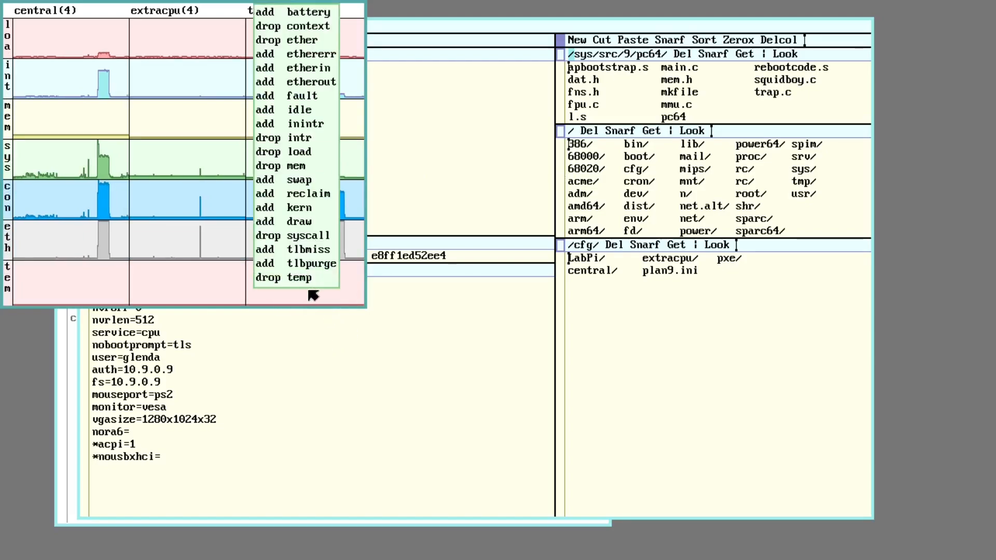
# Drop the temp graph from the stats monitor for central, extracpu and thing1.
pyautogui.click(310, 278)
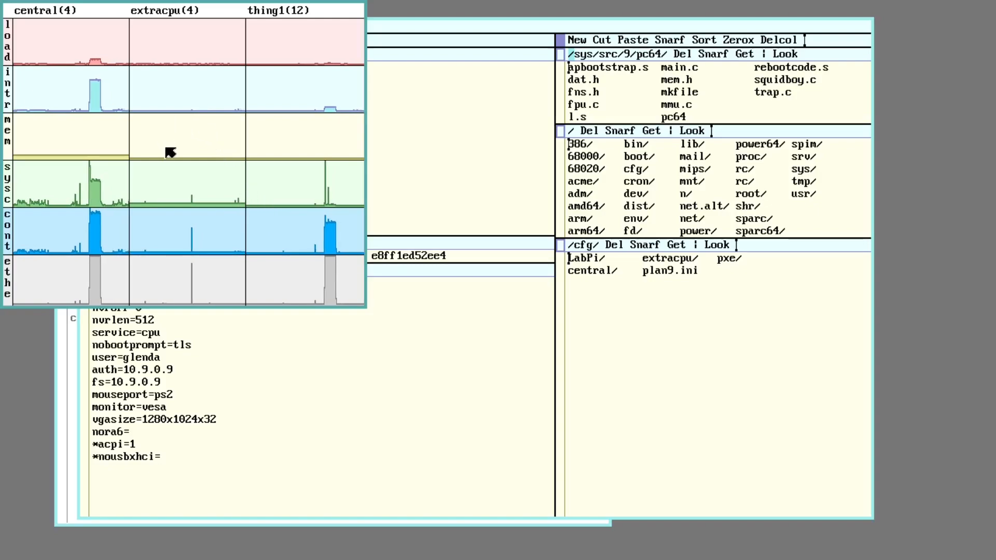
pyautogui.moveTo(521, 185)
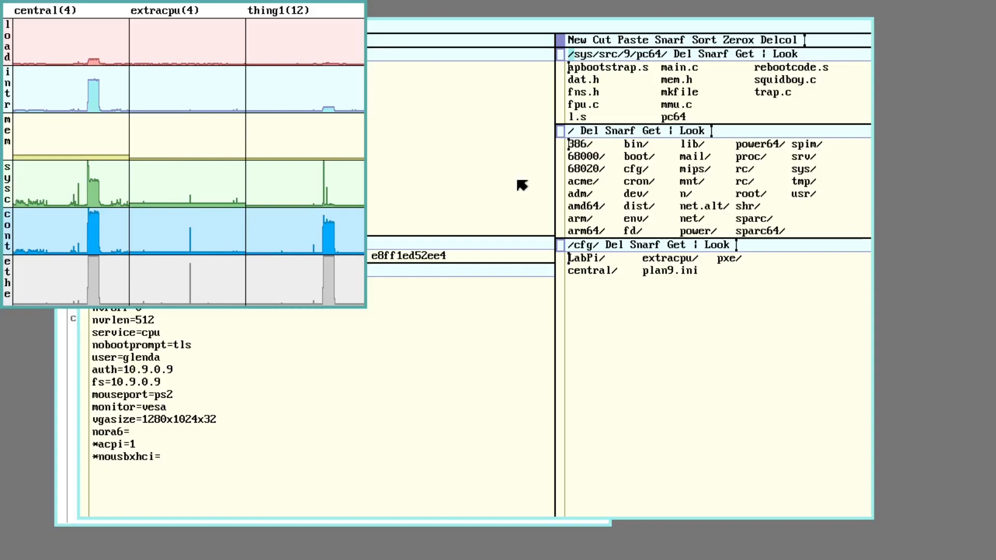
pyautogui.moveTo(913, 93)
pyautogui.write('rc')
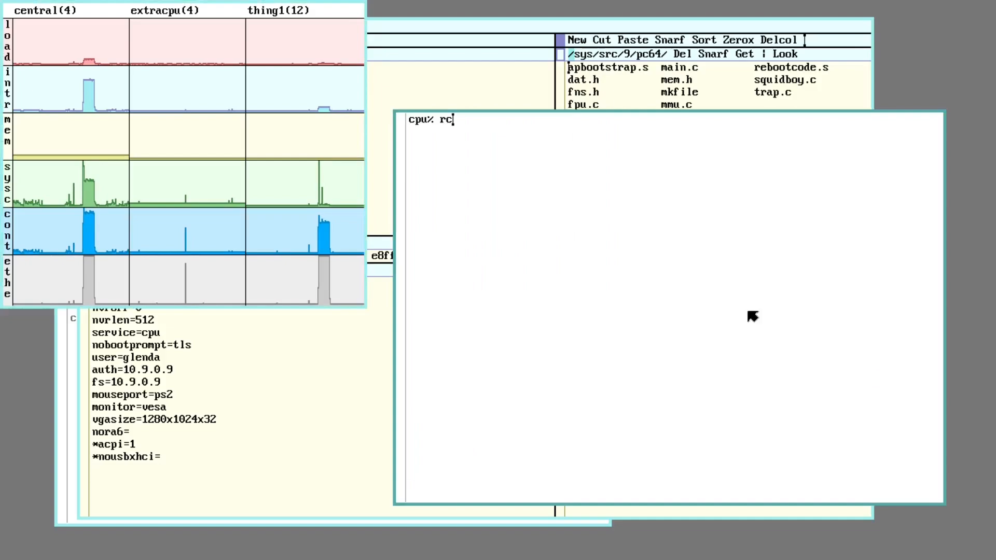
# Start a remote session on thing1 with rcpu -h thing1.
pyautogui.write('pu -h t')
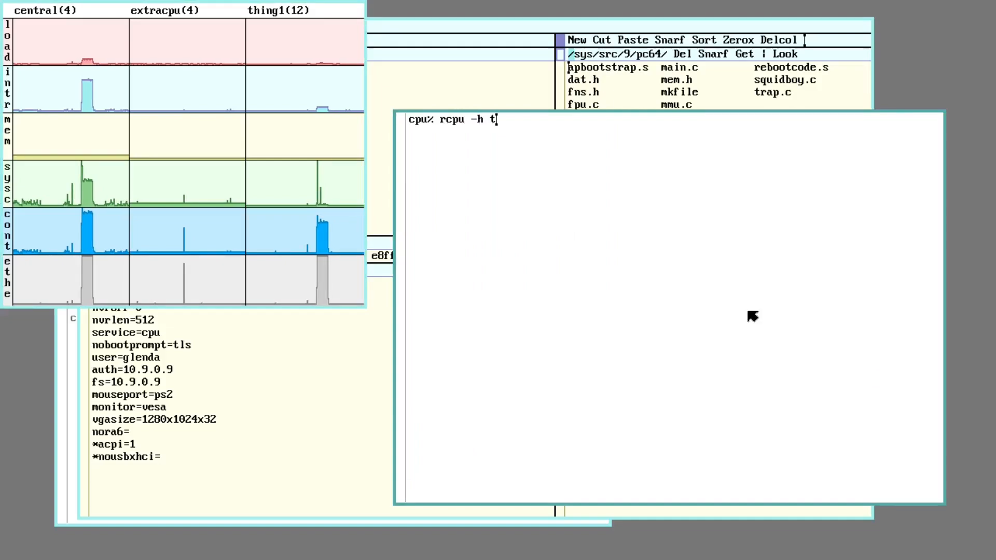
pyautogui.write('hing1')
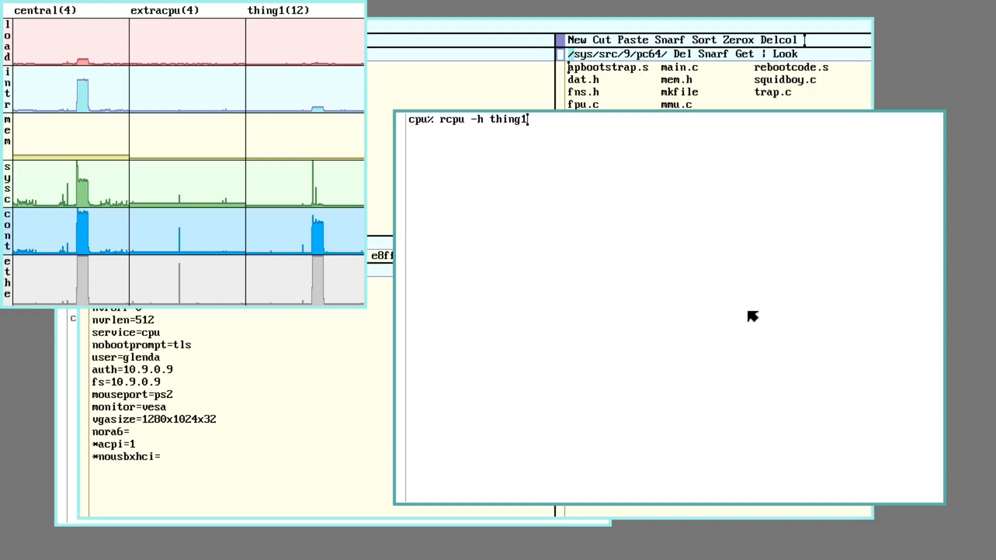
pyautogui.press('Return')
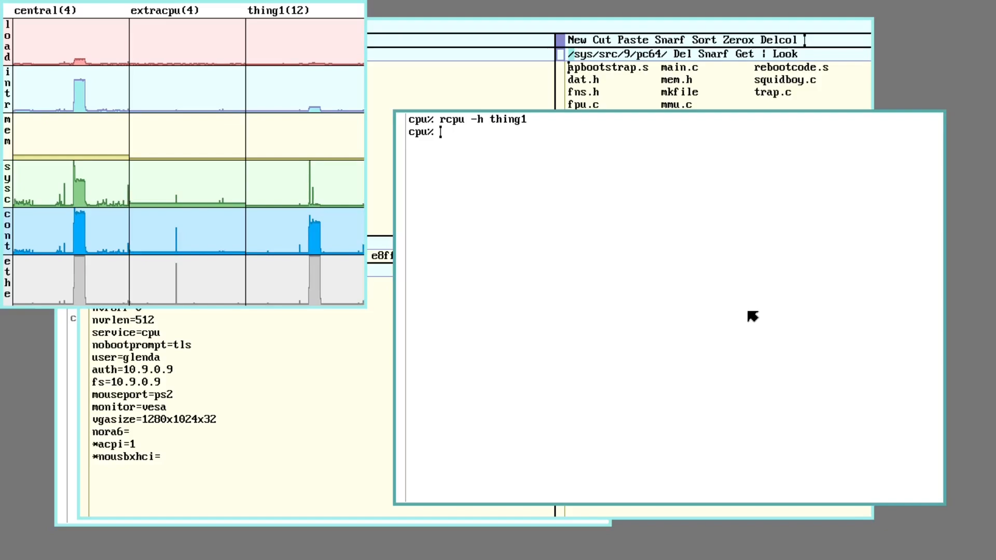
# Bind the audio device '#A' over /dev on thing1.
pyautogui.write('ga')
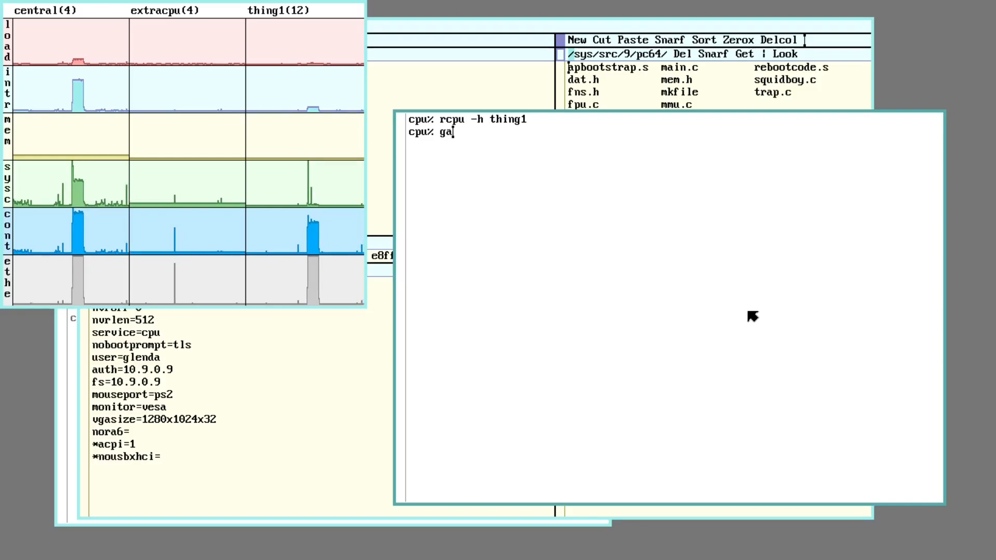
pyautogui.write('bind')
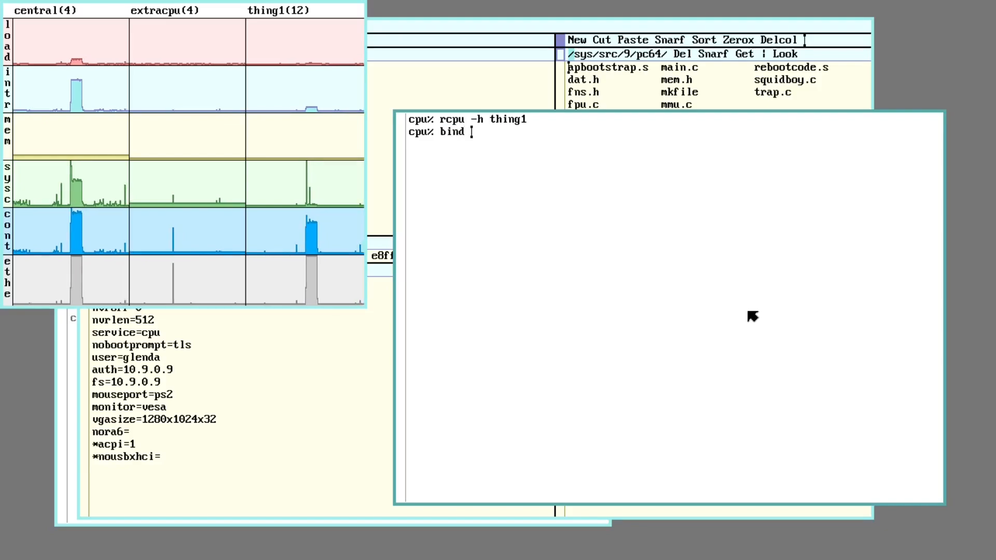
pyautogui.write("-b '")
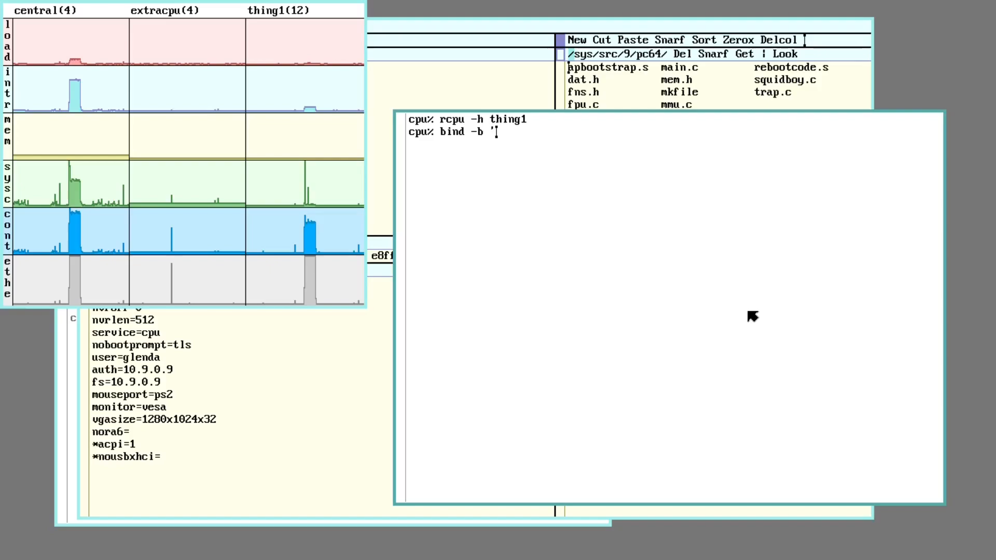
pyautogui.write("#A' /dev")
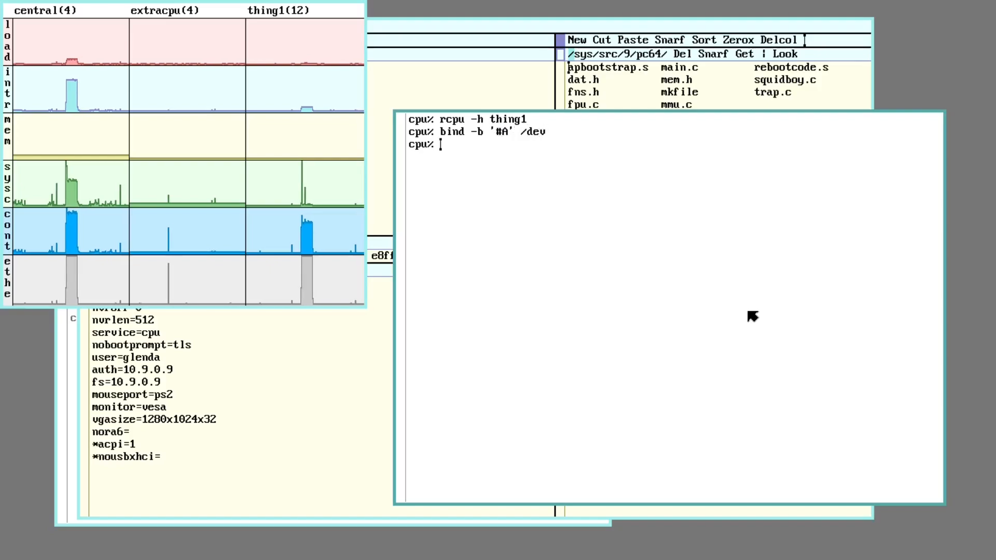
pyautogui.write('g')
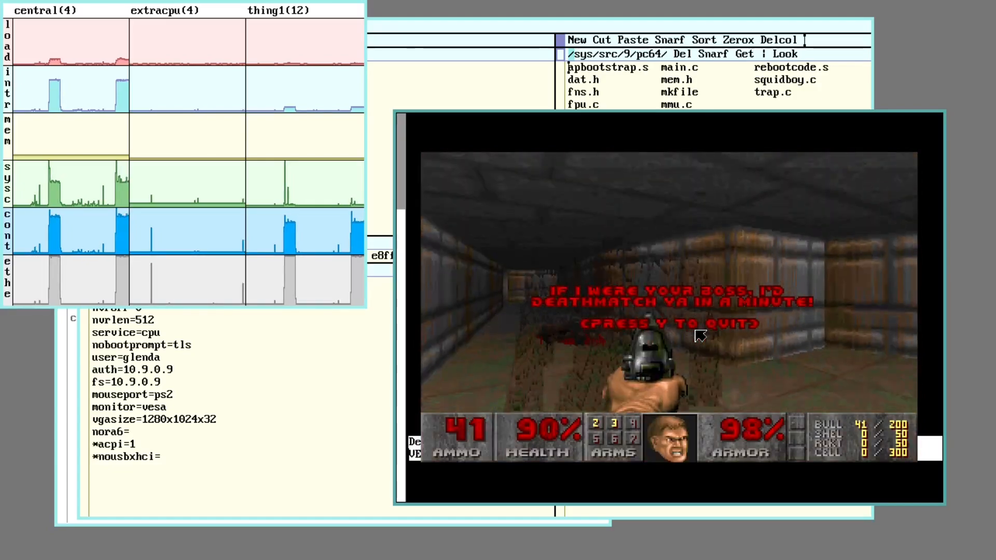
# Confirm quitting Doom with Y, returning to the cpu% prompt.
pyautogui.press('y')
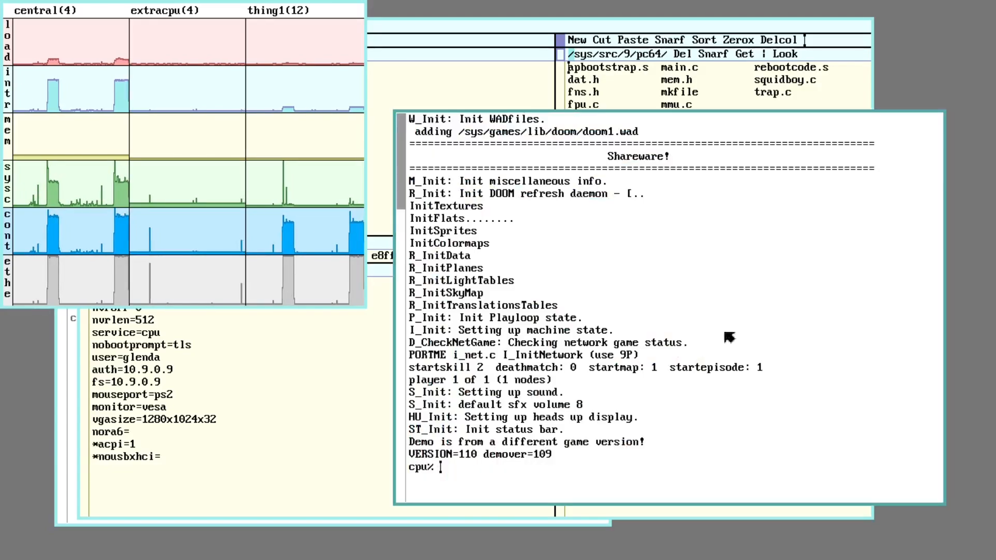
pyautogui.moveTo(645, 361)
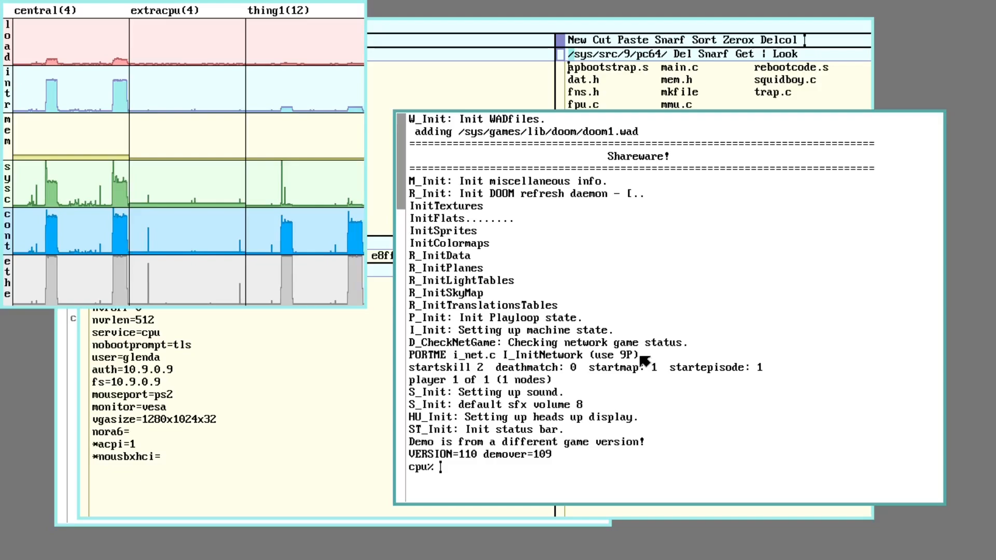
pyautogui.moveTo(658, 317)
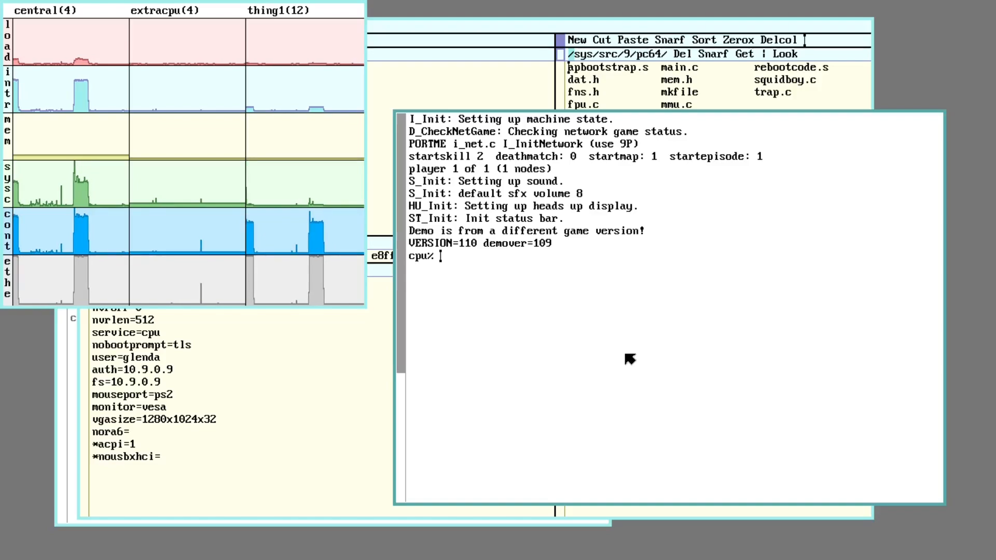
pyautogui.moveTo(652, 333)
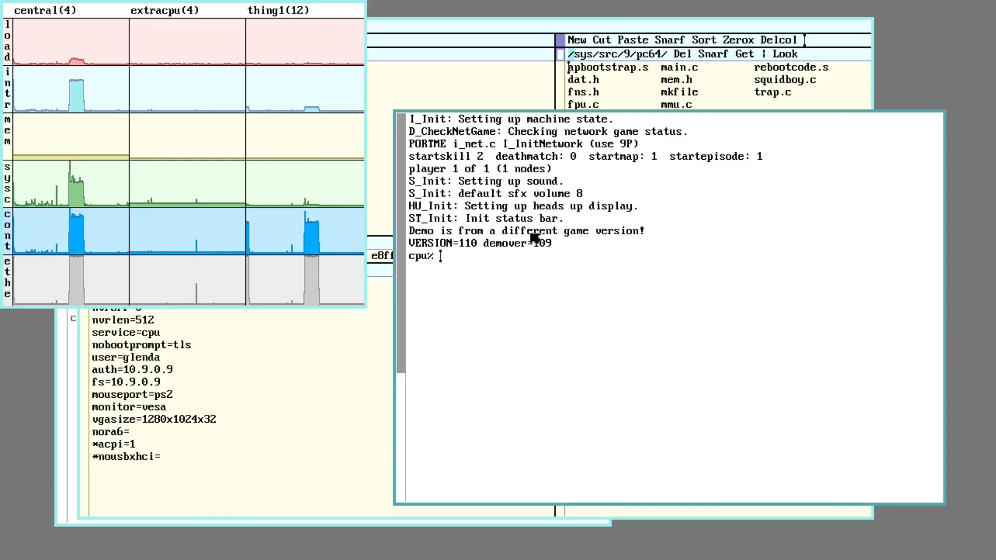
pyautogui.moveTo(645, 322)
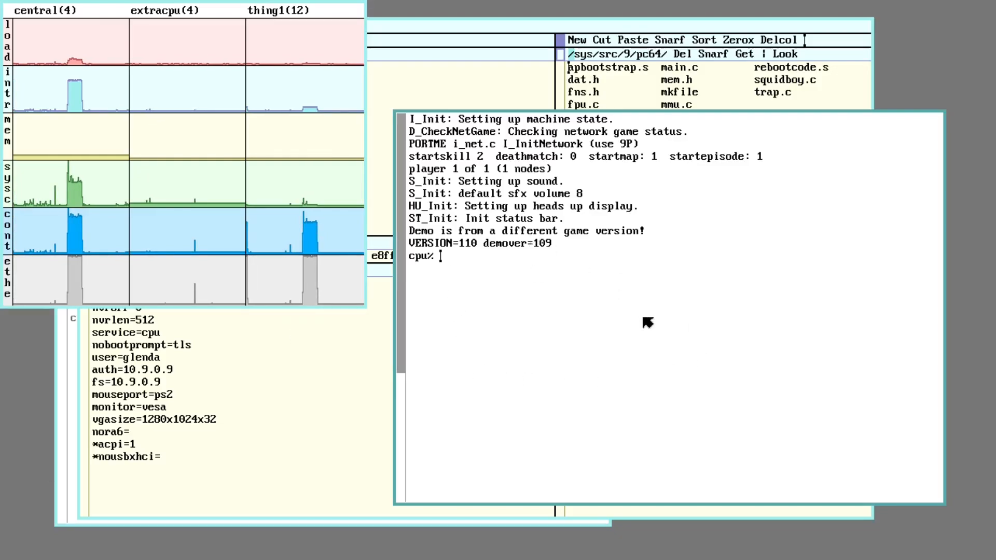